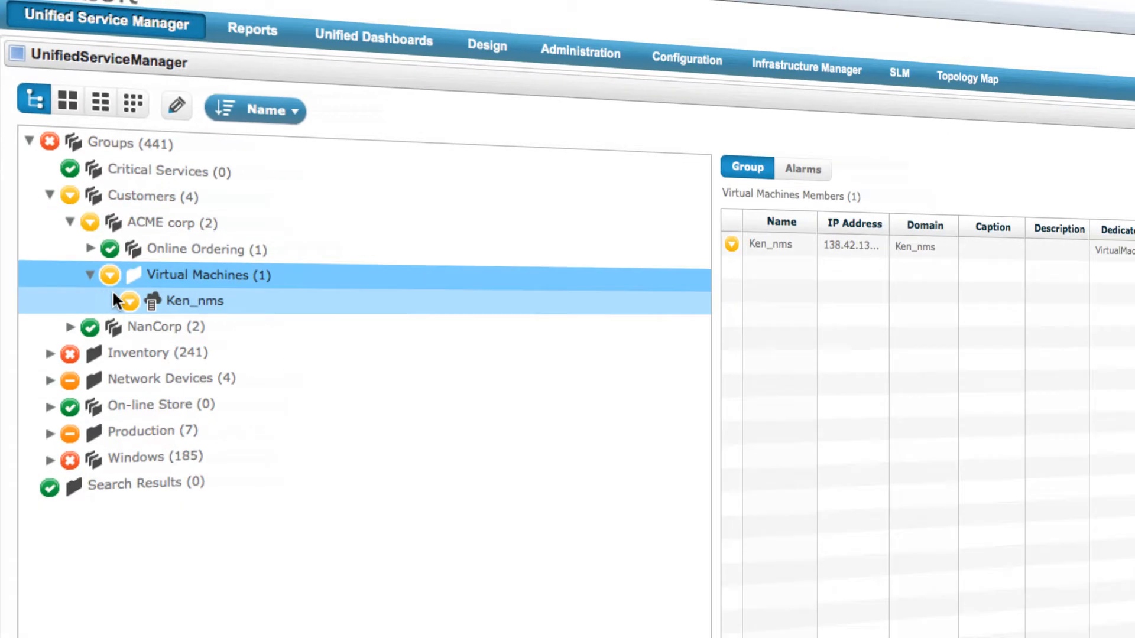
Browse the USM group tree and open the vm2 device in the Production group.
{"action": "left_click", "coordinate": [194, 302]}
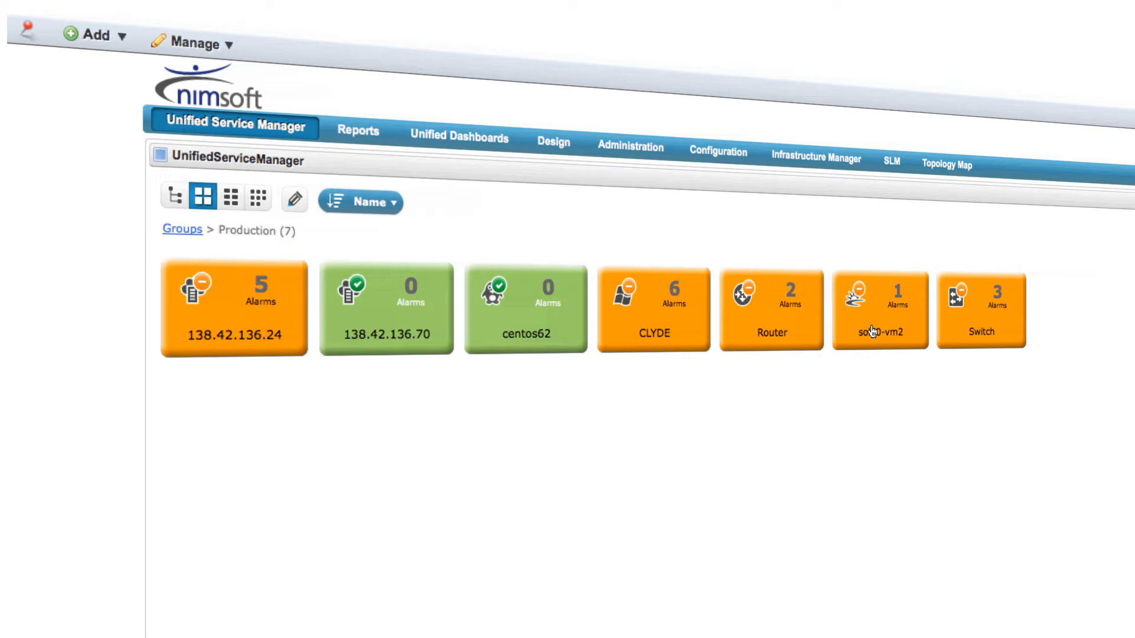
{"action": "left_click", "coordinate": [459, 139]}
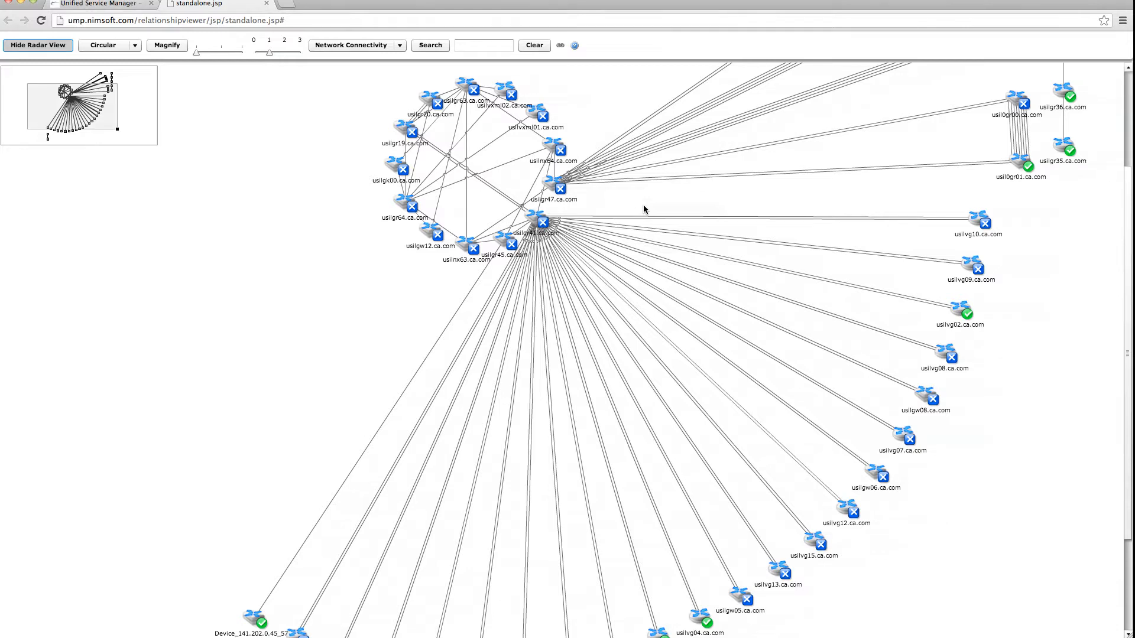
{"action": "mouse_move", "coordinate": [153, 63]}
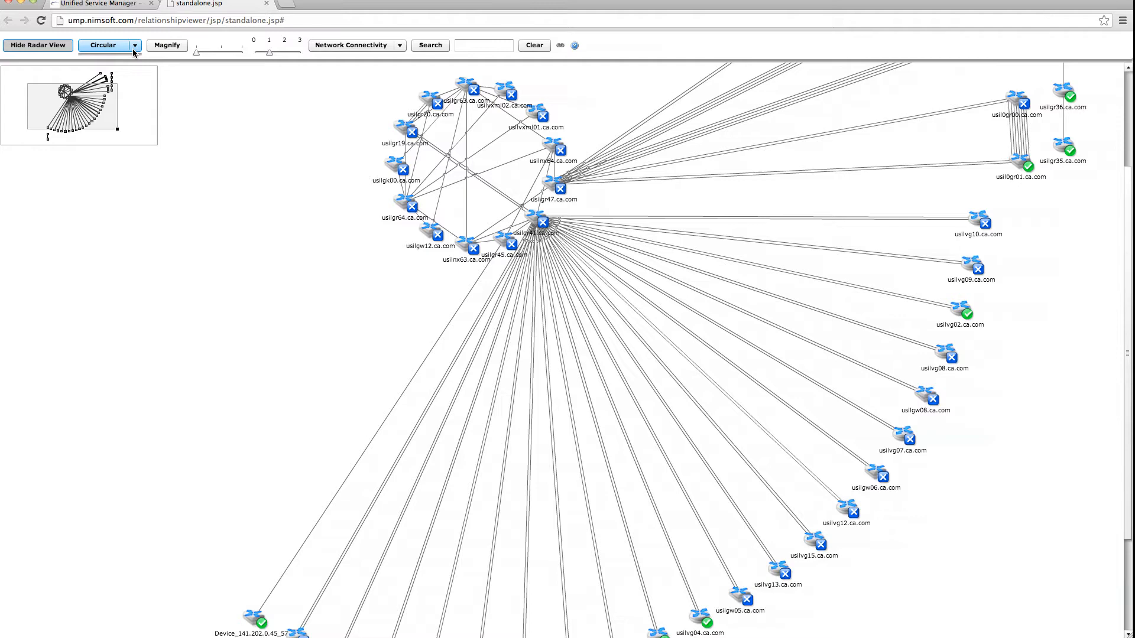
Switch the relationship map from Circular to Organic layout and bring up the Ken_nms CPU chart.
{"action": "left_click", "coordinate": [106, 45]}
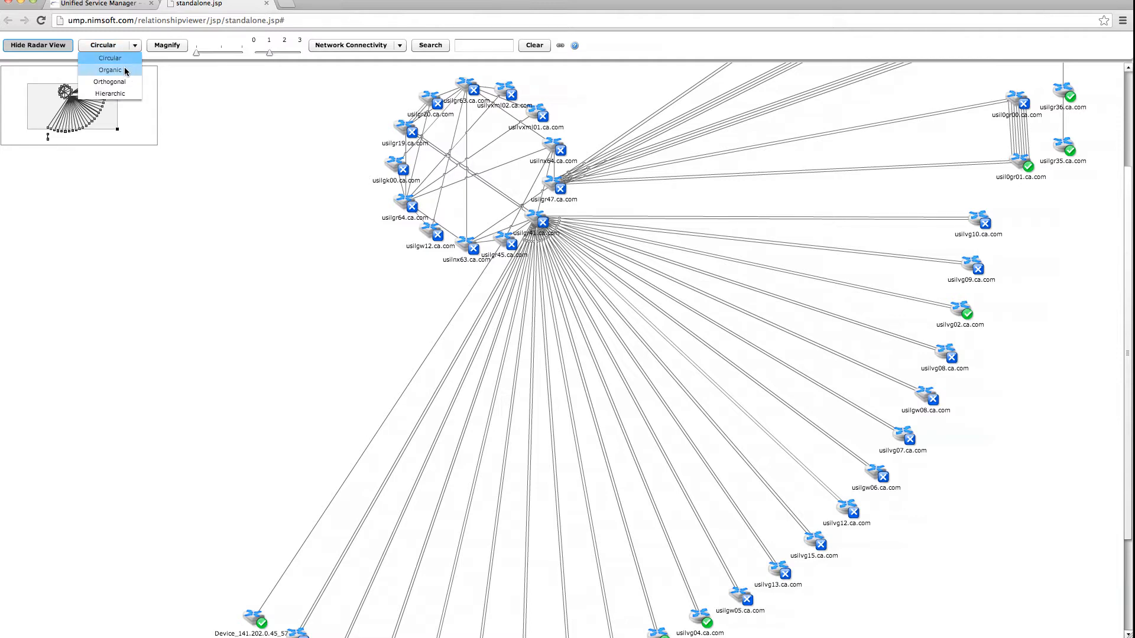
{"action": "left_click", "coordinate": [108, 70]}
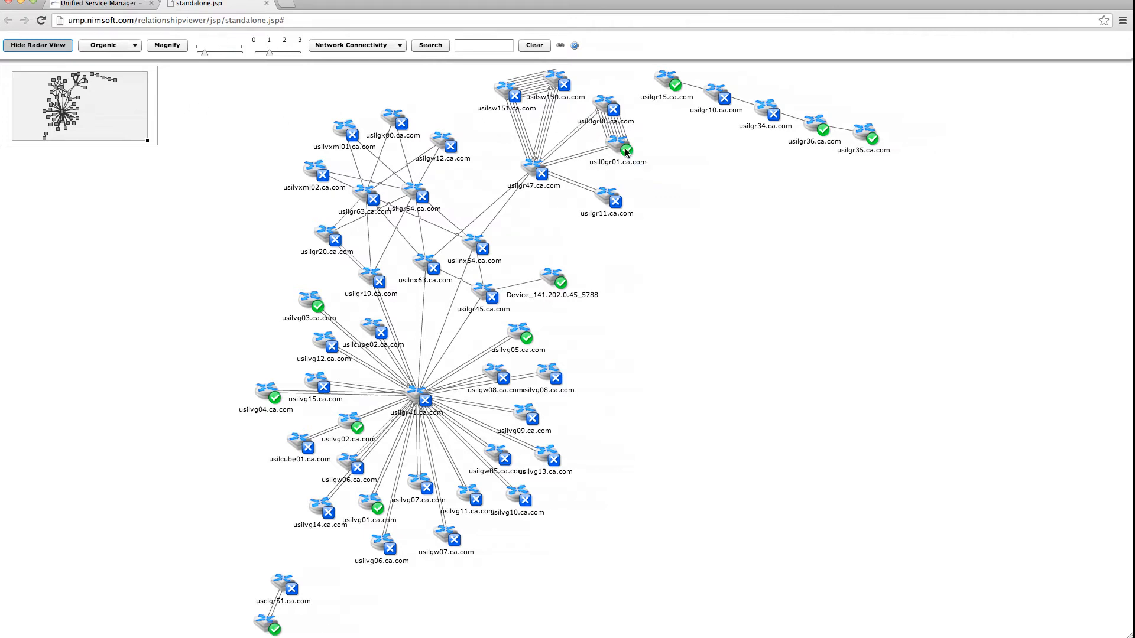
{"action": "left_click", "coordinate": [623, 147]}
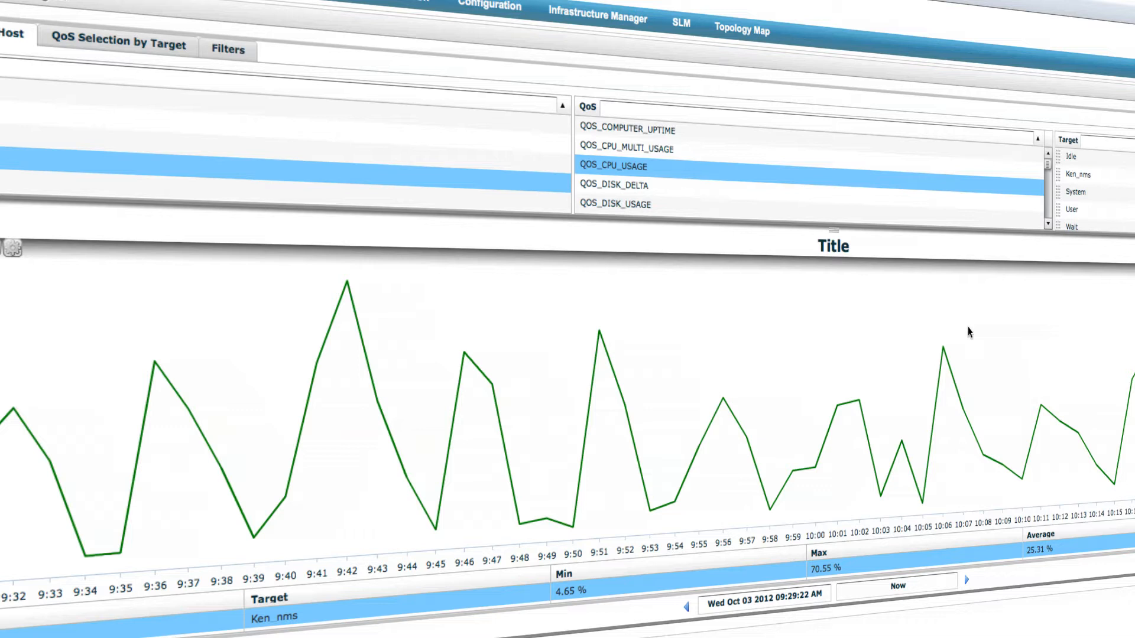
{"action": "mouse_move", "coordinate": [1074, 218]}
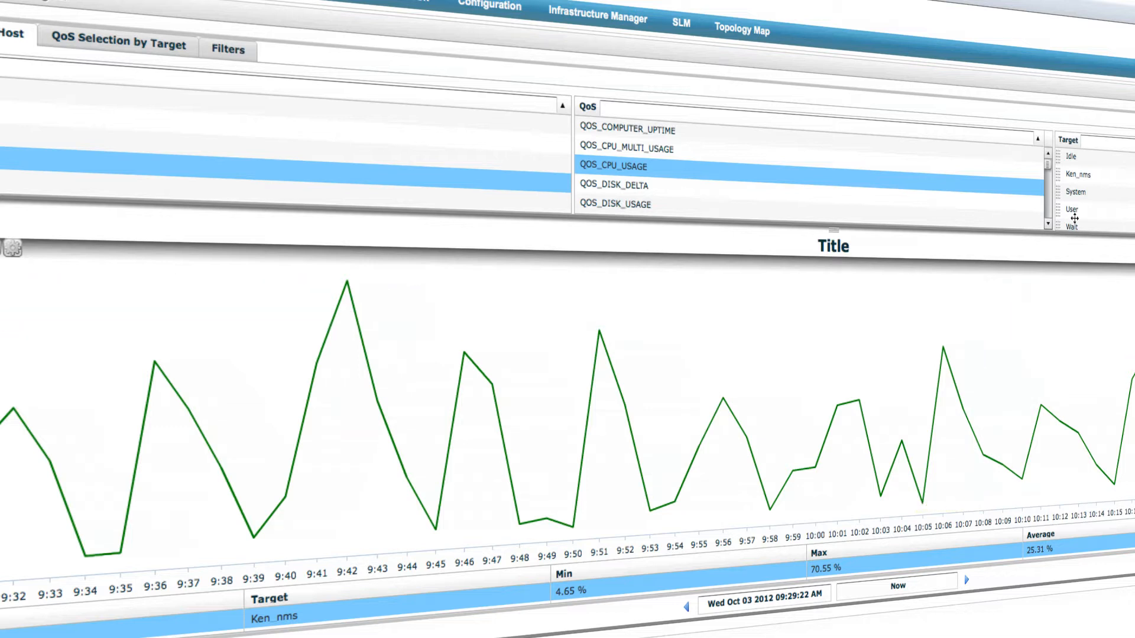
{"action": "mouse_move", "coordinate": [1018, 327]}
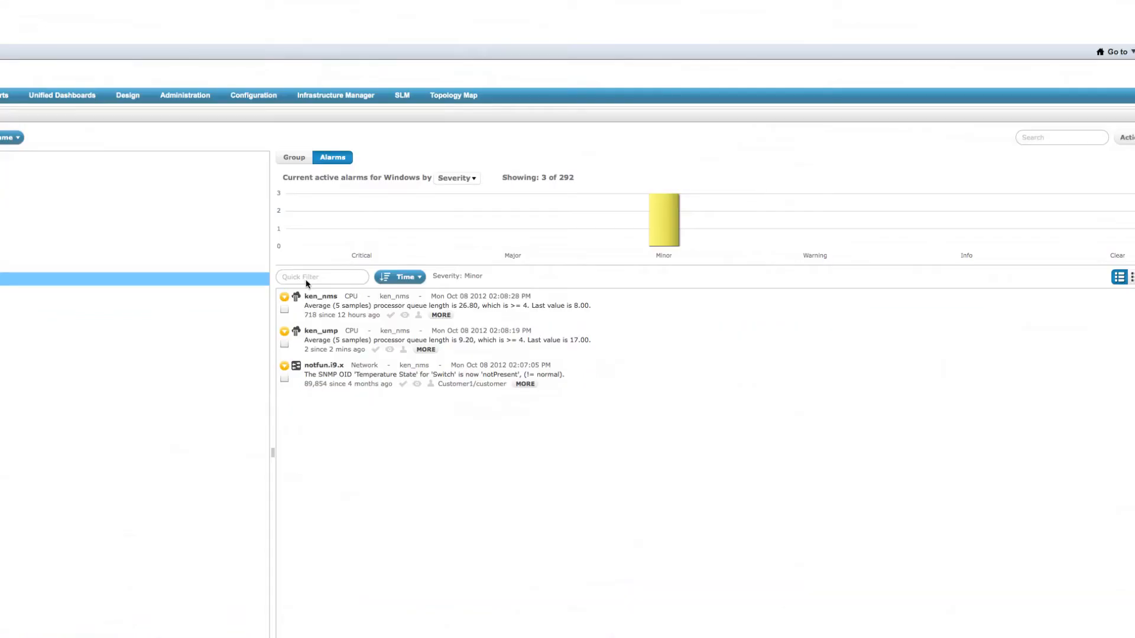
Filter alarms by 'cpu' and review the ken_nms CPU alarm's details and history.
{"action": "type", "text": "cpu"}
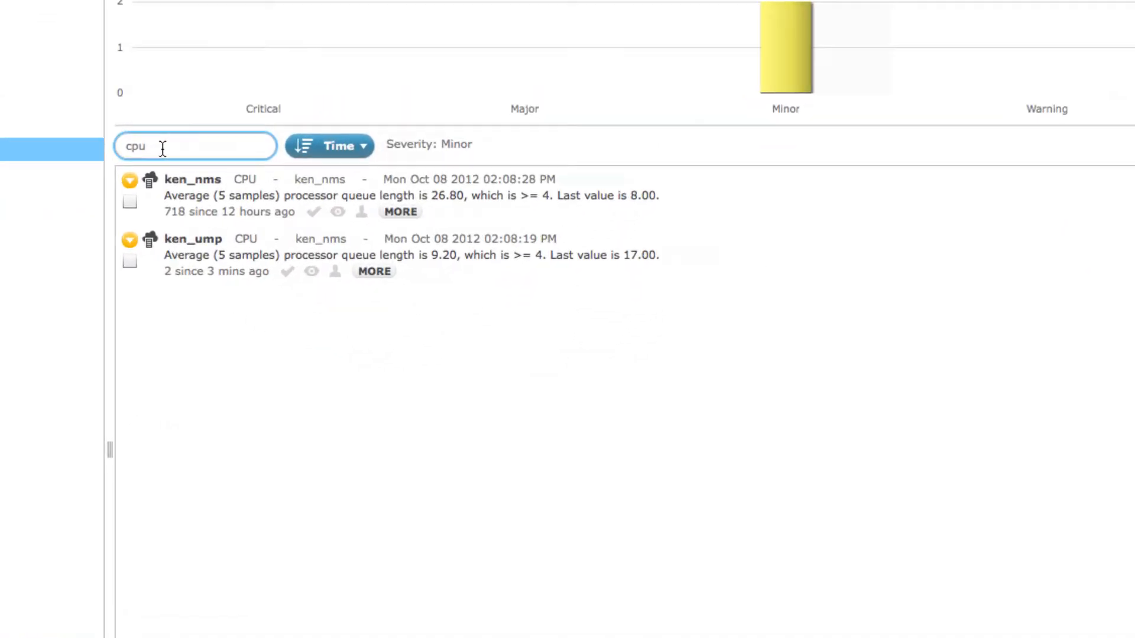
{"action": "left_click", "coordinate": [400, 211]}
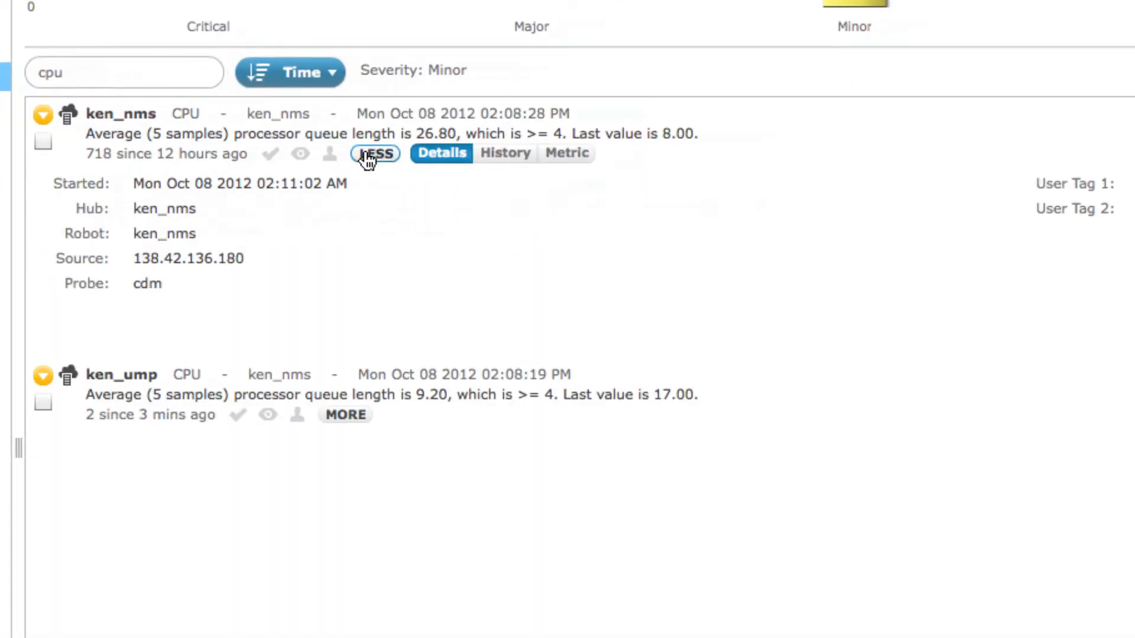
{"action": "left_click", "coordinate": [505, 152]}
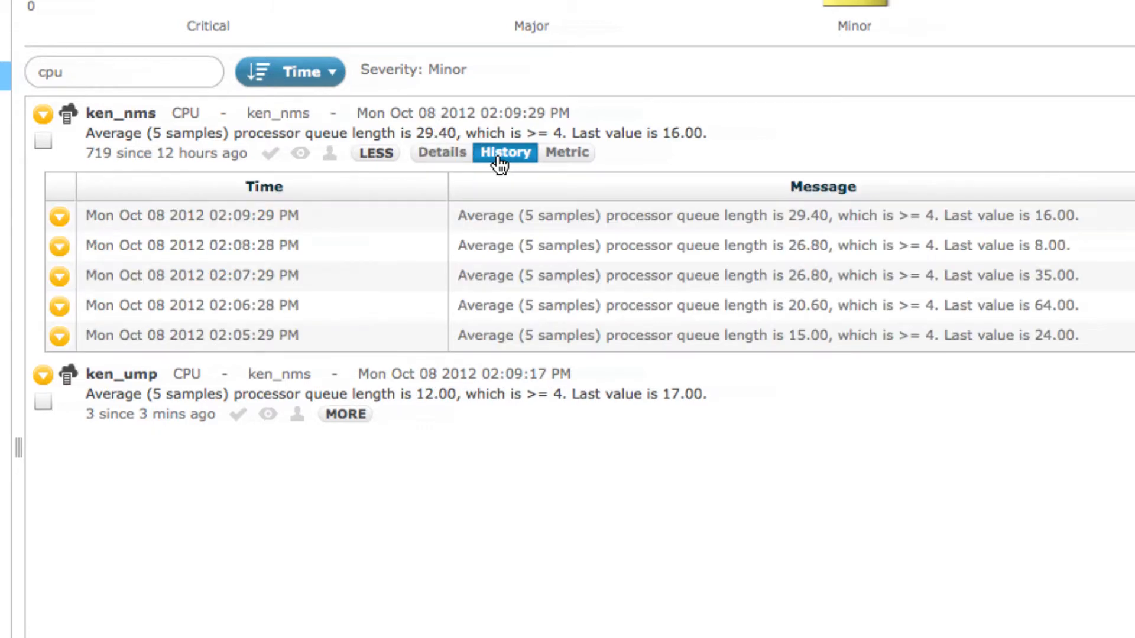
{"action": "left_click", "coordinate": [566, 152]}
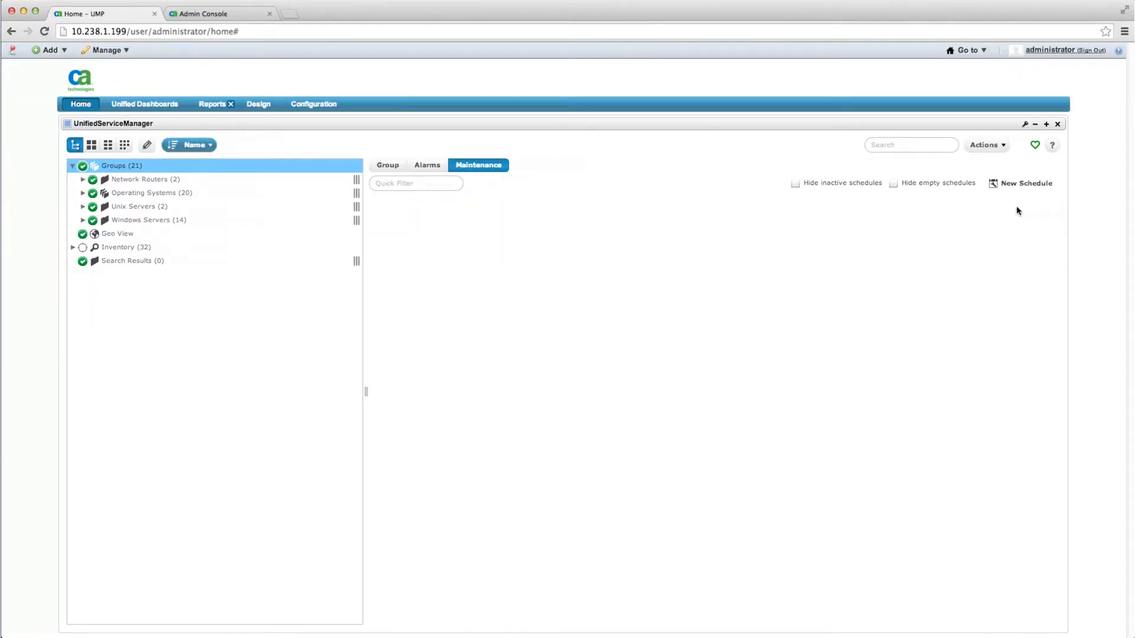
Start a new schedule named 'Windows standard' with a weekly maintenance/patching description.
{"action": "left_click", "coordinate": [1024, 182]}
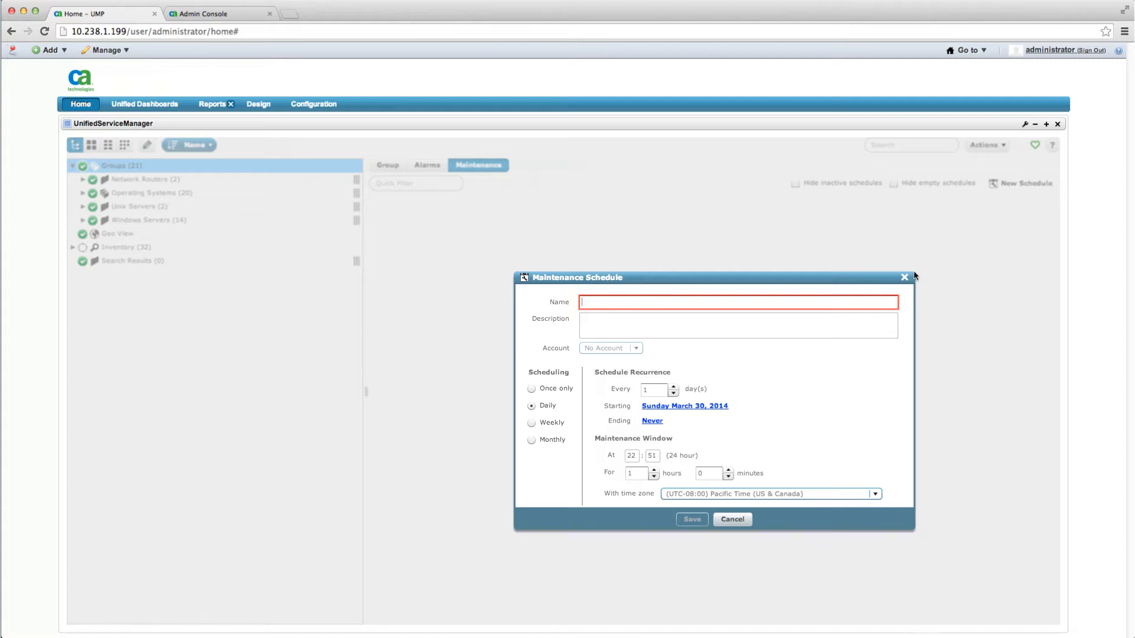
{"action": "type", "text": "Windows standard"}
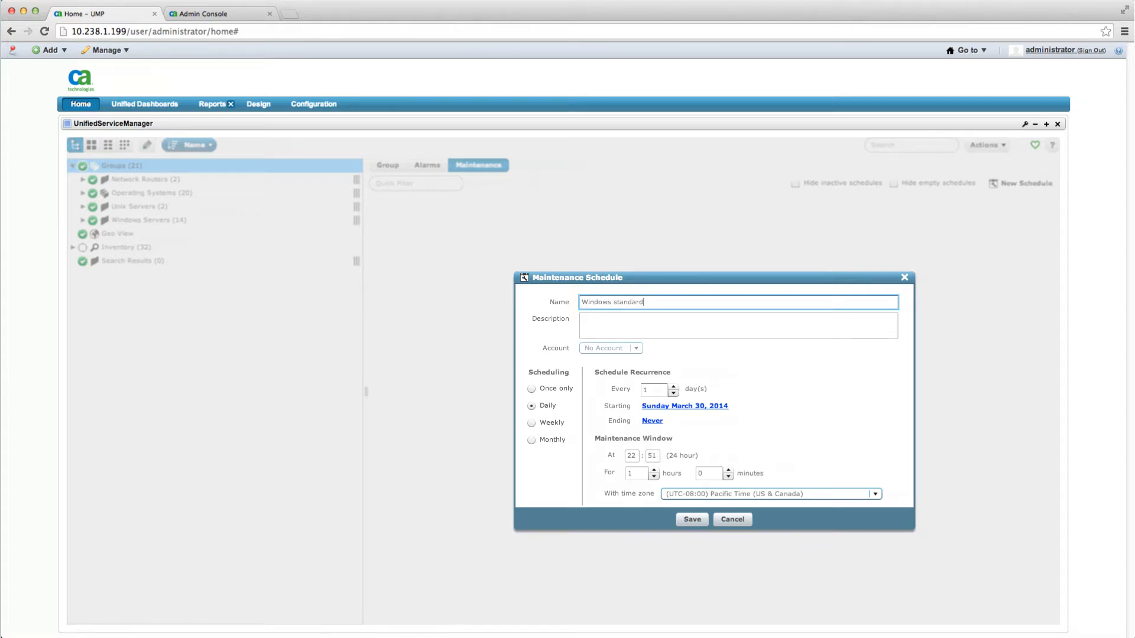
{"action": "type", "text": "weekly mainten"}
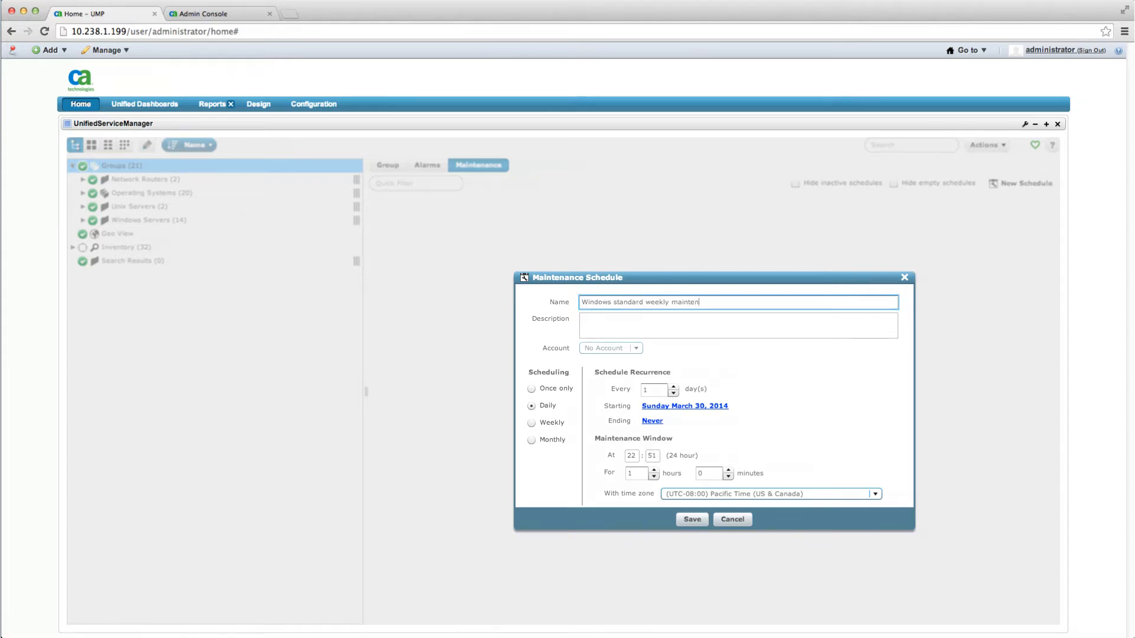
{"action": "type", "text": "patch updates every Sat."}
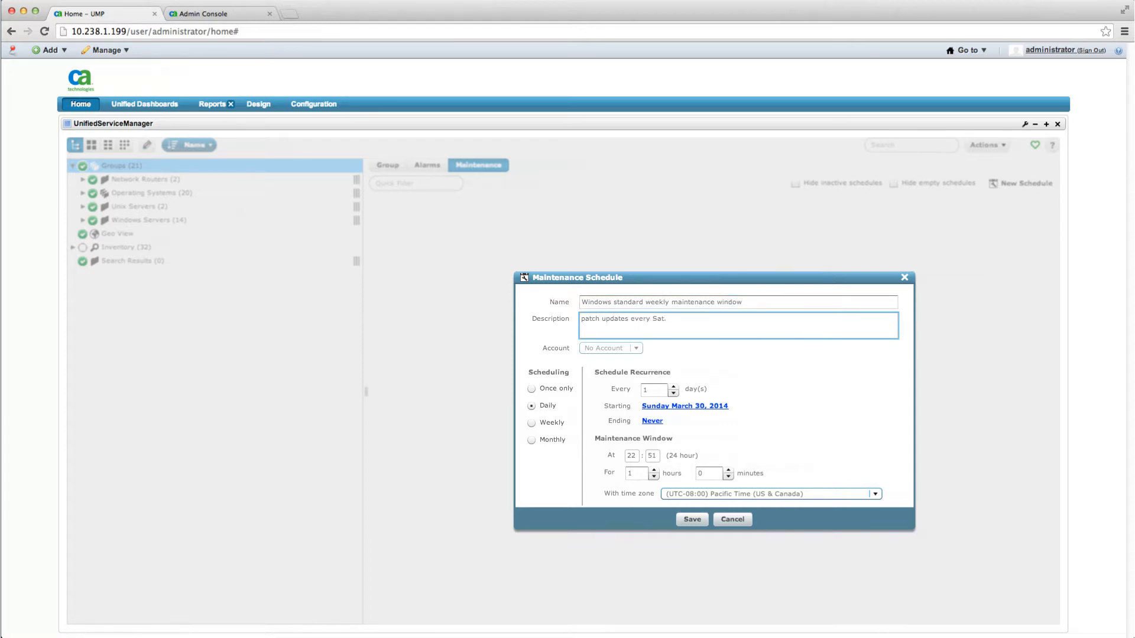
Make it recur weekly on Saturday at 23:00 and save the schedule.
{"action": "left_click", "coordinate": [531, 423]}
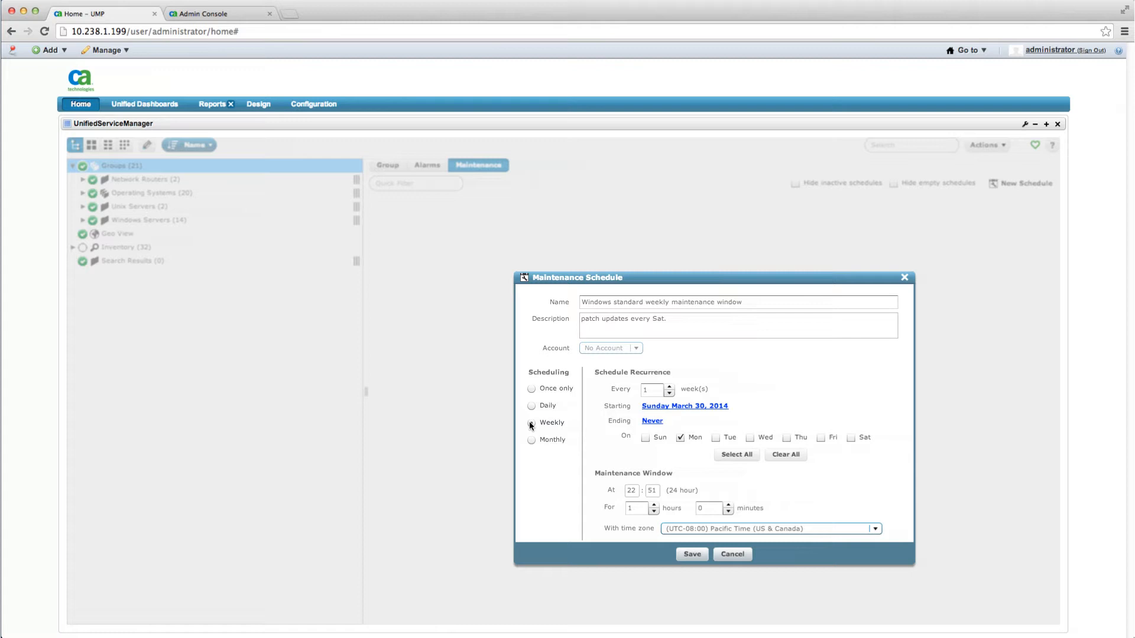
{"action": "left_click", "coordinate": [851, 438]}
{"action": "type", "text": "00"}
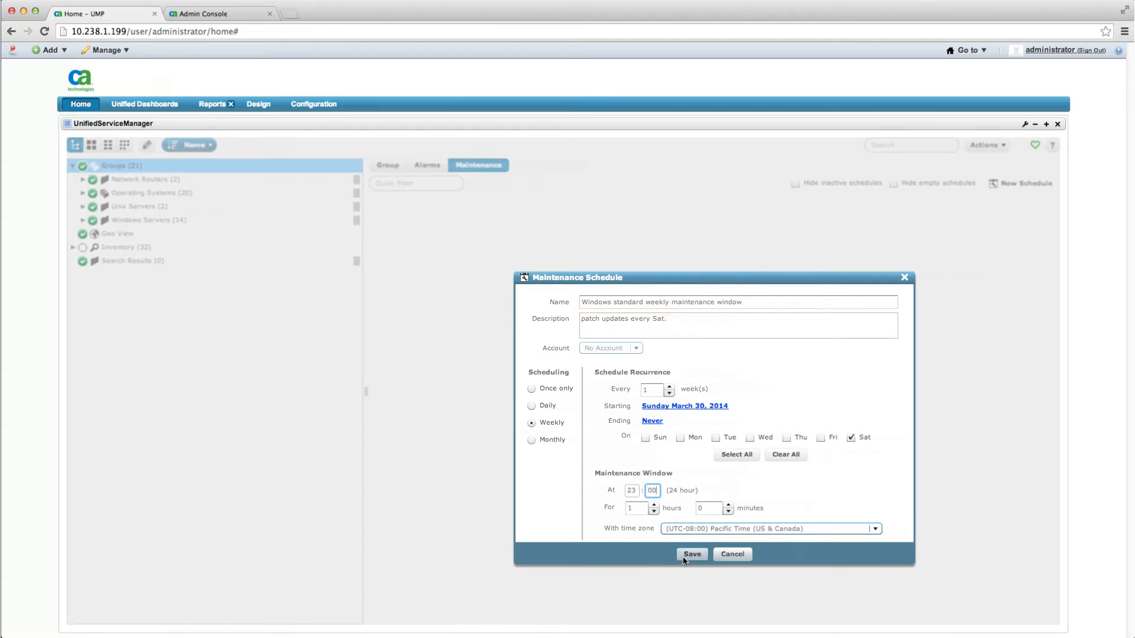
{"action": "left_click", "coordinate": [1023, 184]}
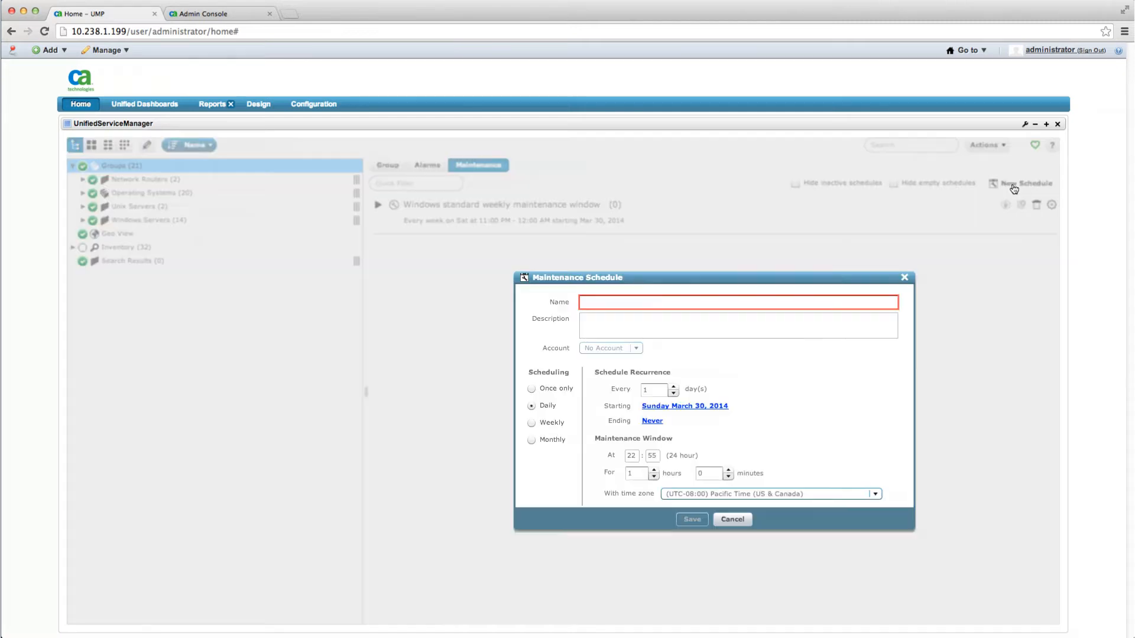
Create a 'Monthly network maintenance window' recurring on the third Sunday at 23:00 and save it.
{"action": "type", "text": "Monthly network mainte"}
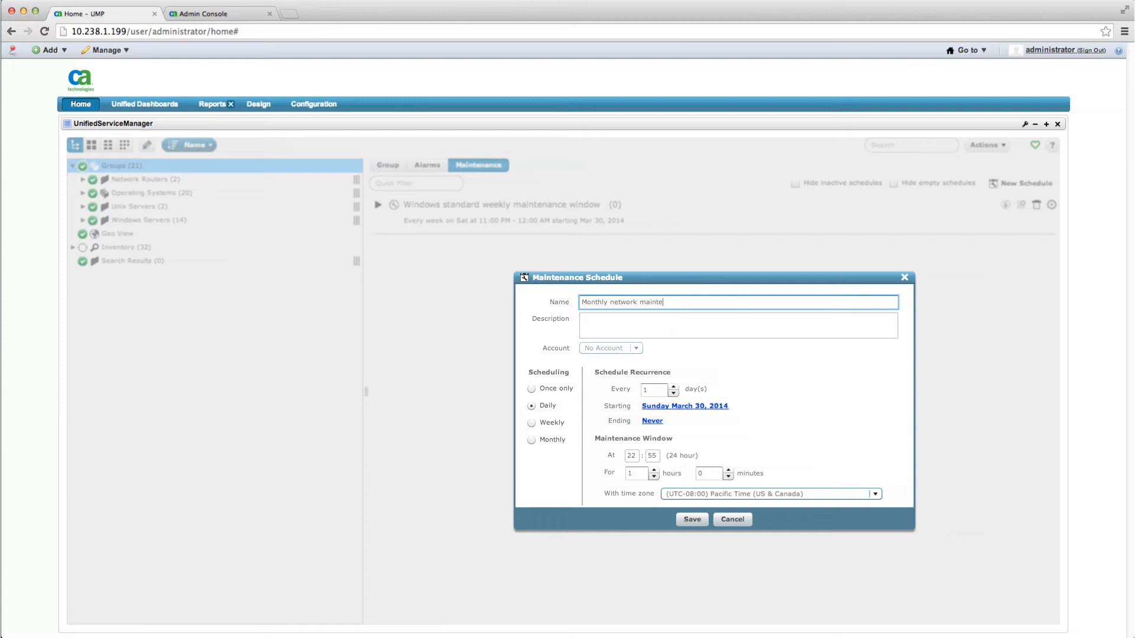
{"action": "left_click", "coordinate": [736, 325]}
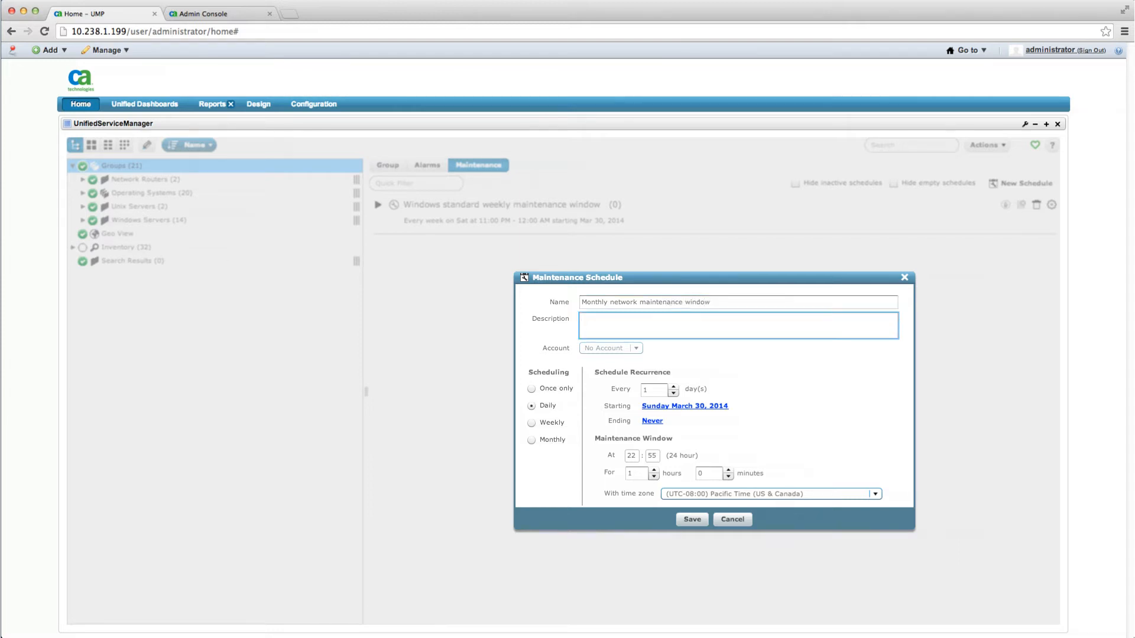
{"action": "type", "text": "Monthly window for necessary maintenance"}
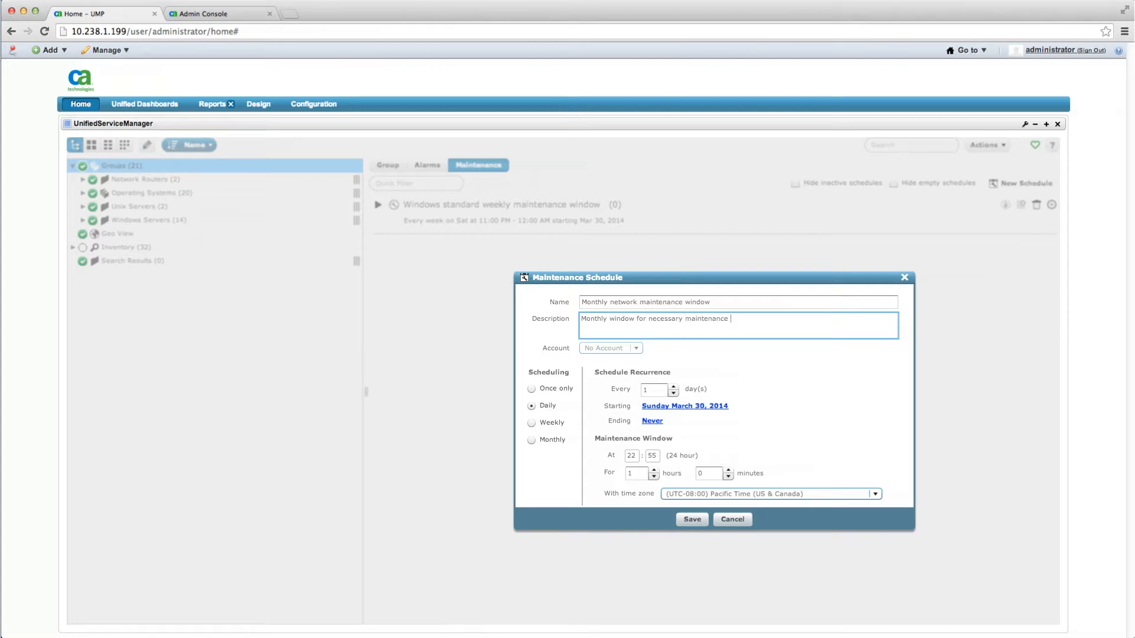
{"action": "left_click", "coordinate": [531, 440]}
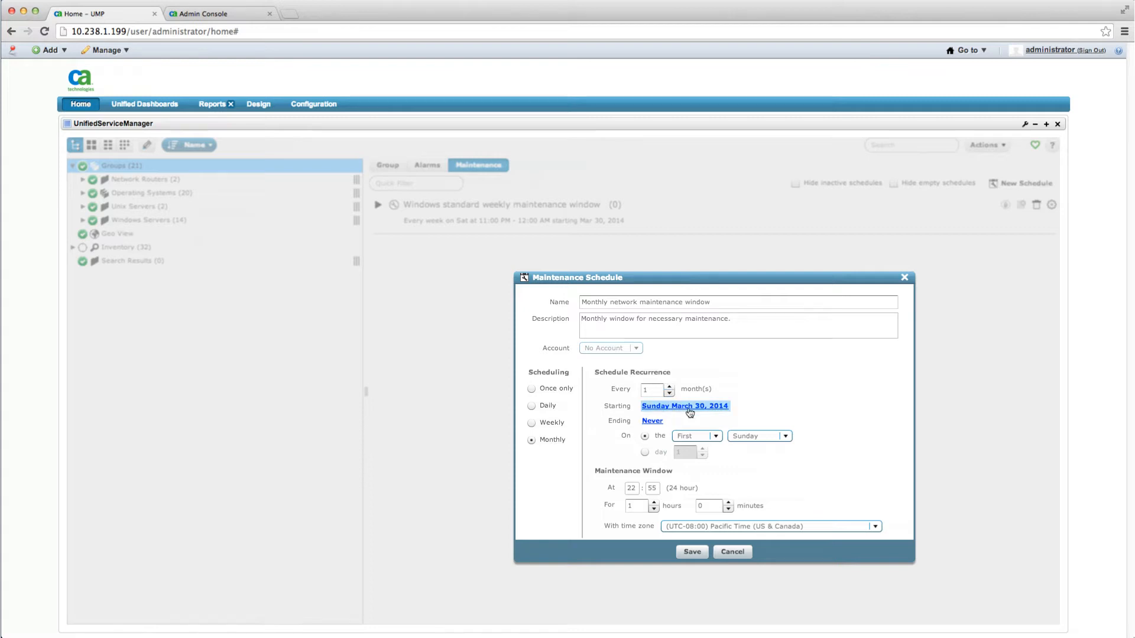
{"action": "left_click", "coordinate": [696, 437]}
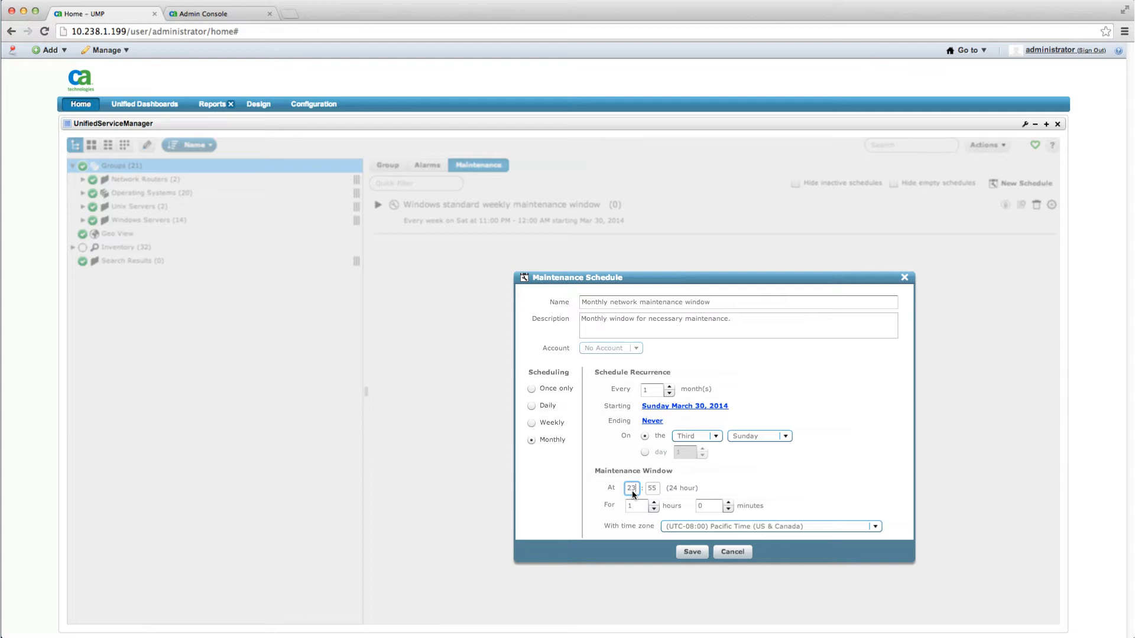
{"action": "left_click", "coordinate": [691, 552]}
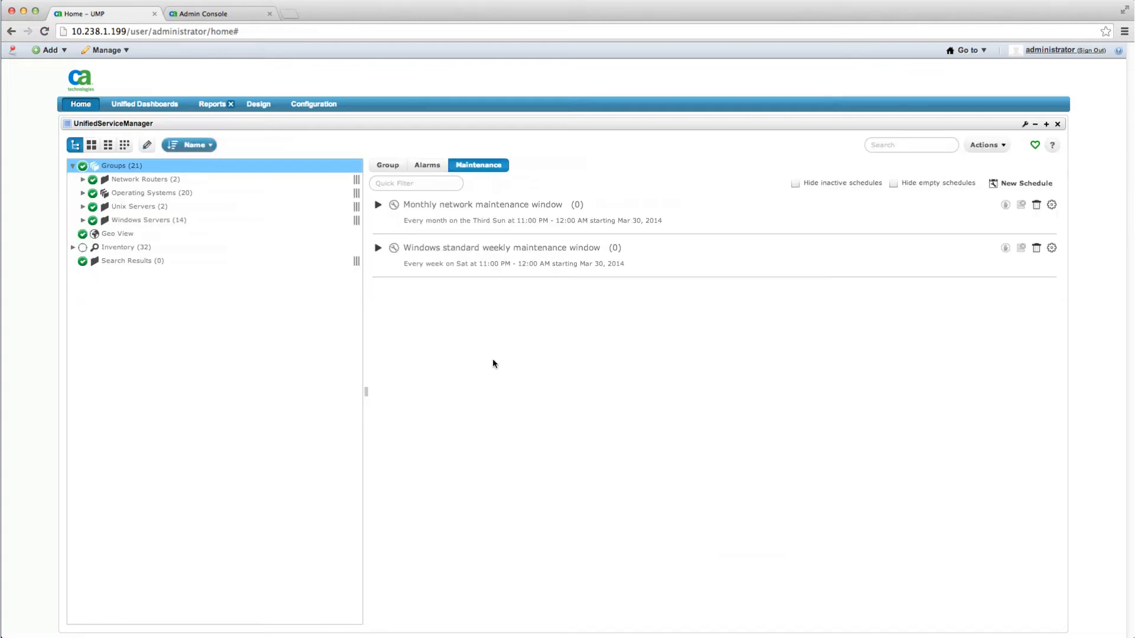
Review the CPU Load performance charts for w2k12r2-NMS.
{"action": "left_click", "coordinate": [83, 219]}
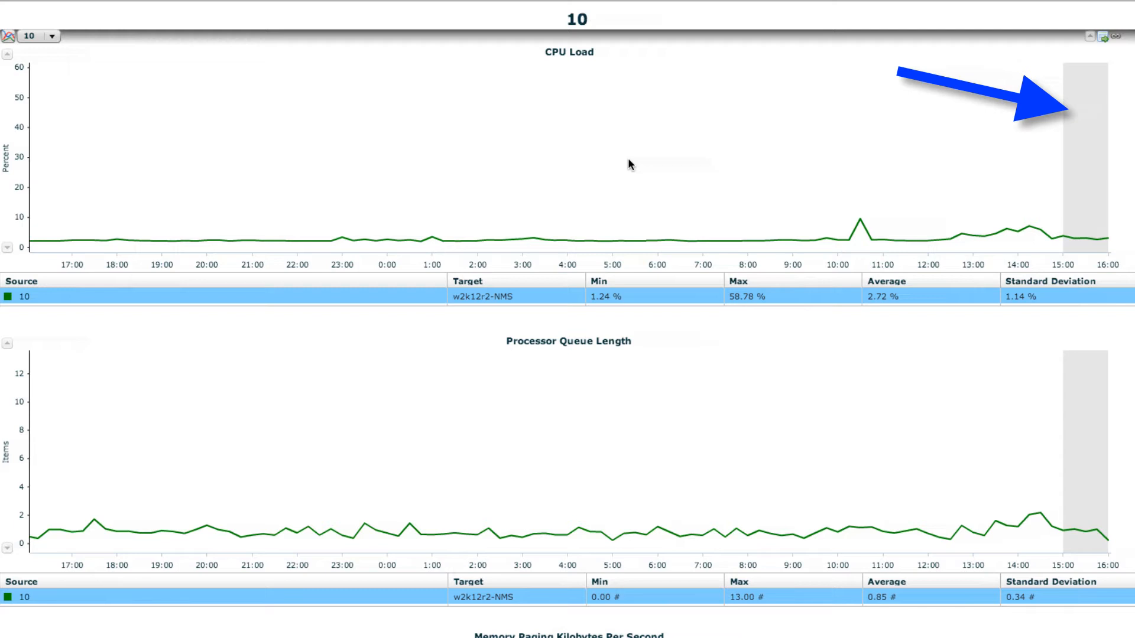
{"action": "mouse_move", "coordinate": [1091, 231]}
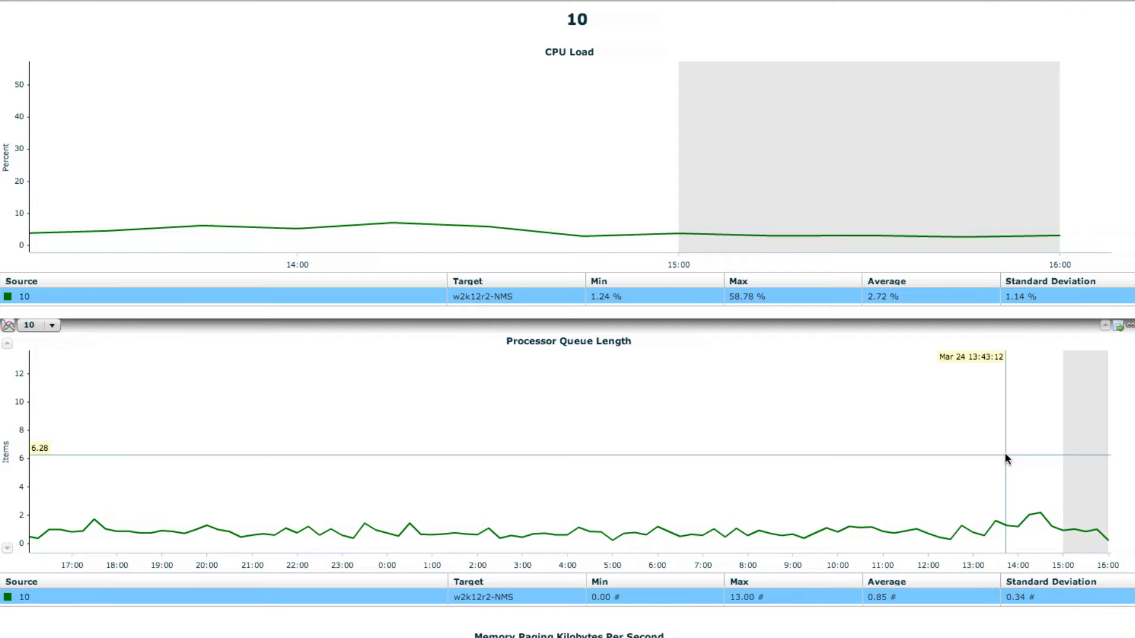
{"action": "mouse_move", "coordinate": [1016, 445]}
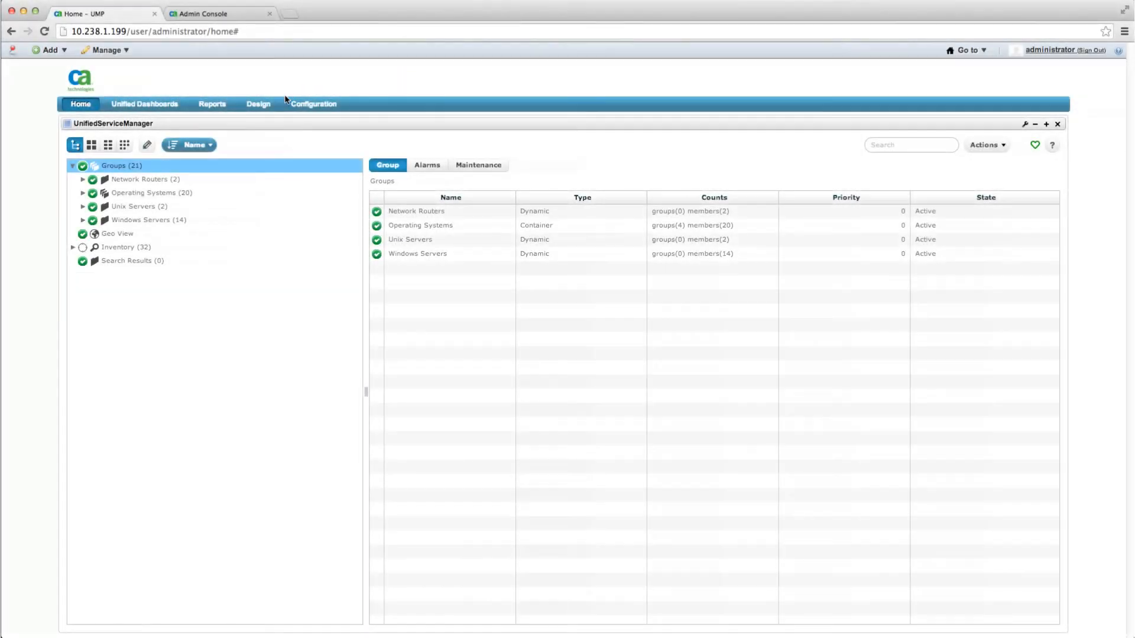
Enter the HTML5 dashboard designer and place a gauge on the canvas.
{"action": "left_click", "coordinate": [257, 104]}
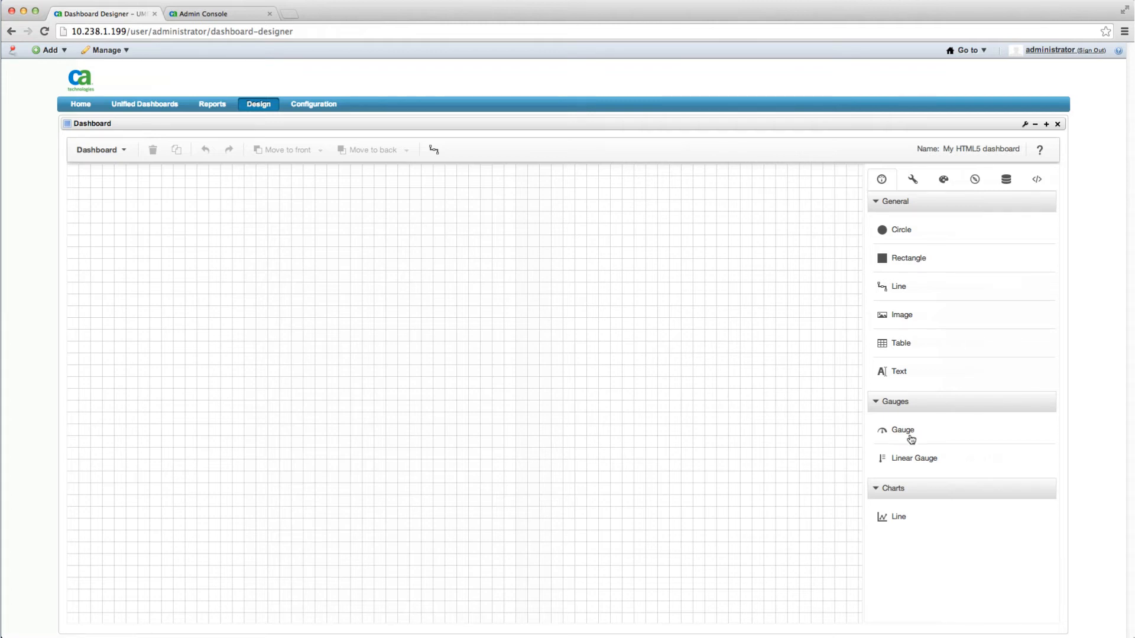
{"action": "left_click_drag", "start_coordinate": [902, 430], "coordinate": [292, 268]}
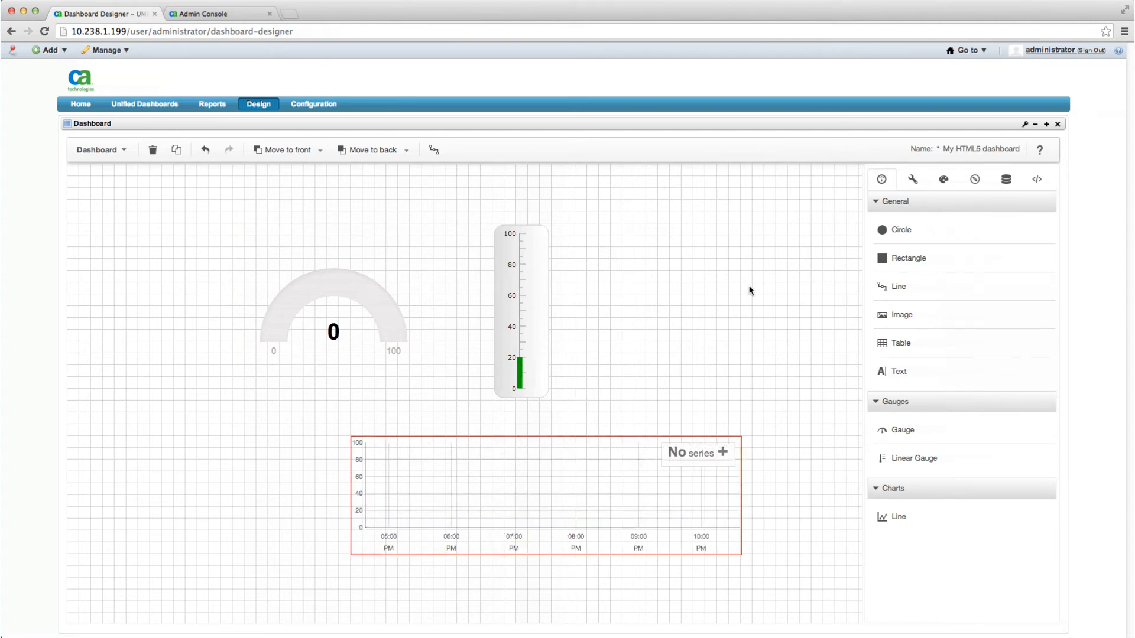
Attach the cpu-multi QoS data source to the line chart widget.
{"action": "left_click", "coordinate": [1004, 178]}
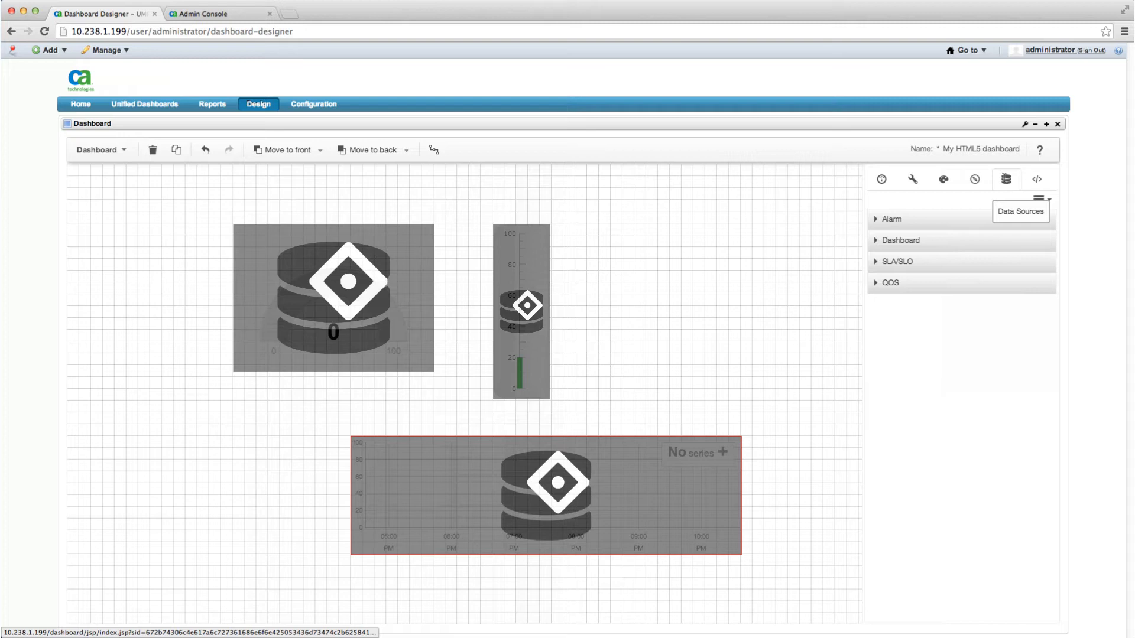
{"action": "left_click", "coordinate": [891, 220]}
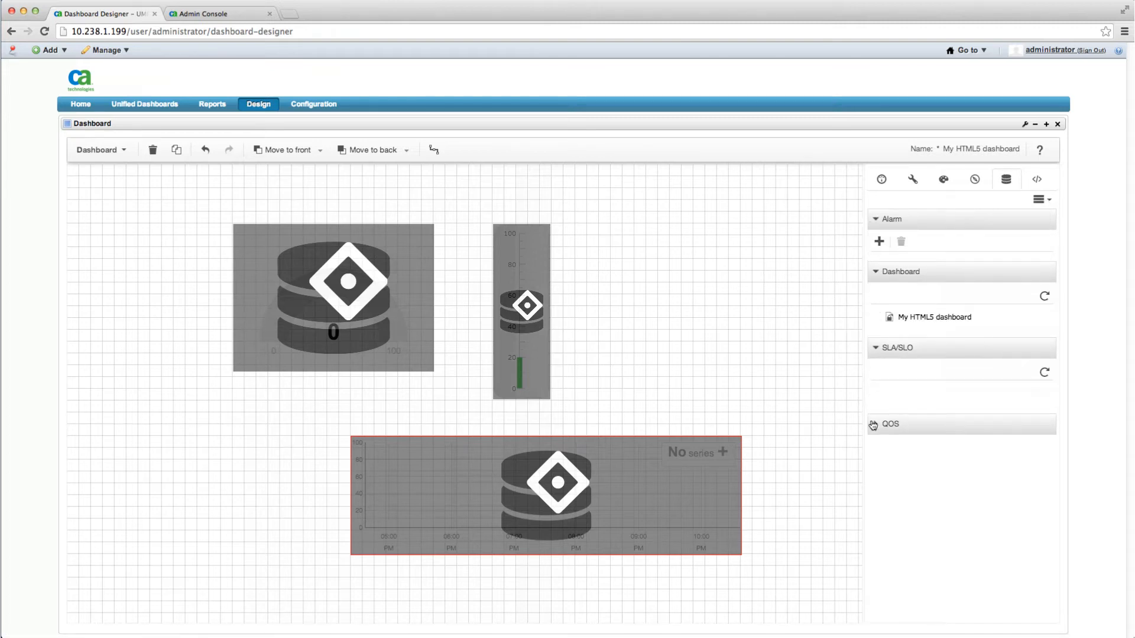
{"action": "left_click", "coordinate": [888, 425]}
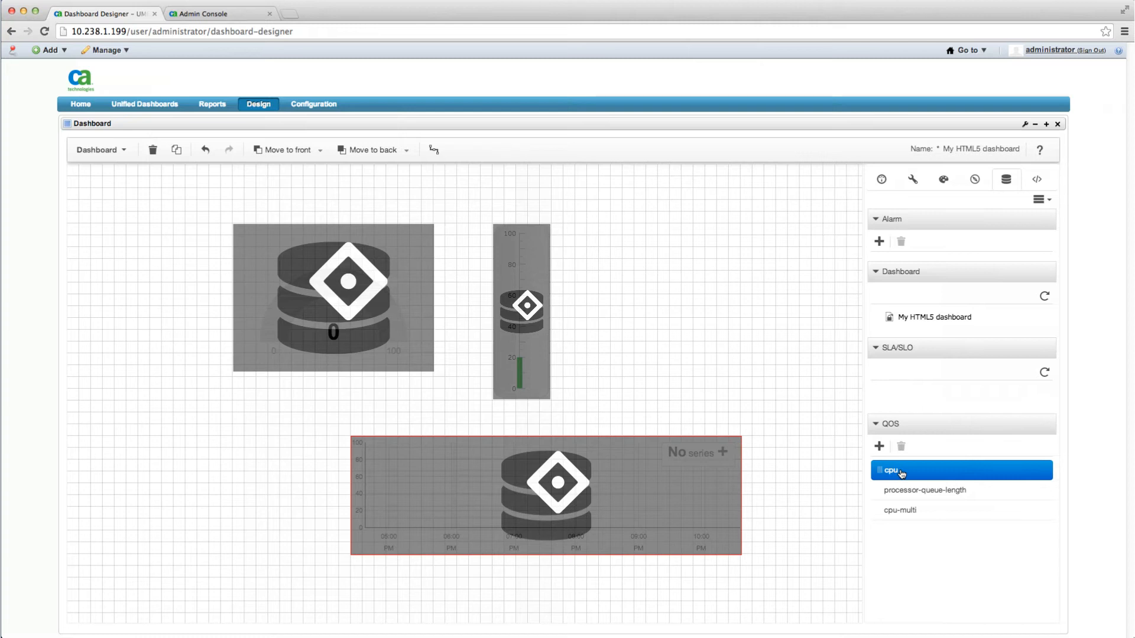
{"action": "left_click", "coordinate": [924, 489]}
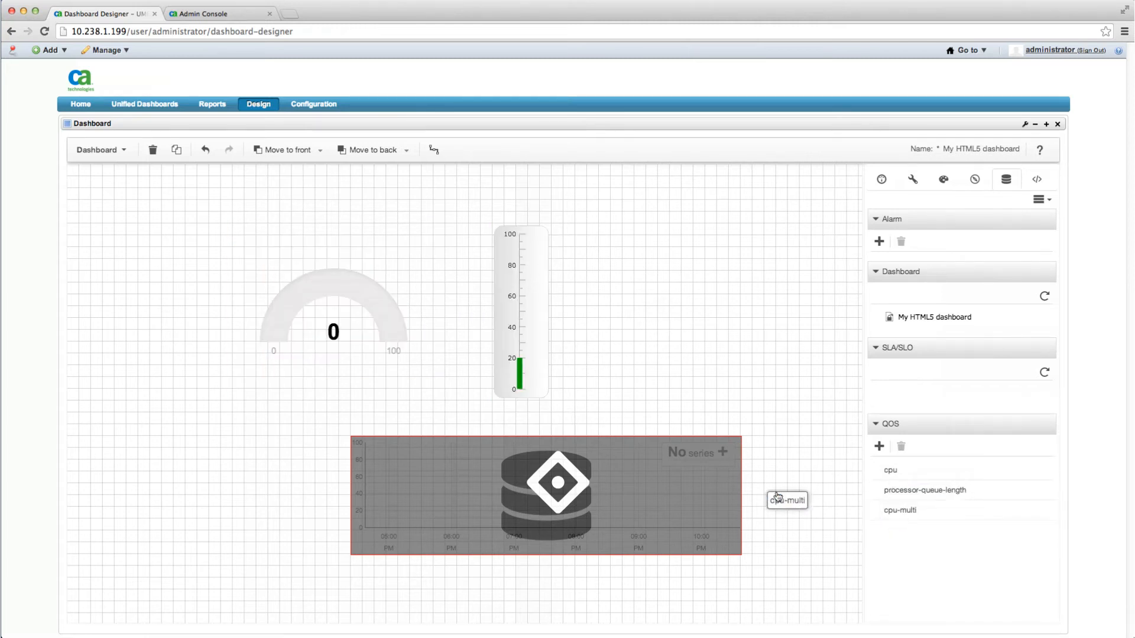
{"action": "left_click_drag", "start_coordinate": [786, 500], "coordinate": [542, 495]}
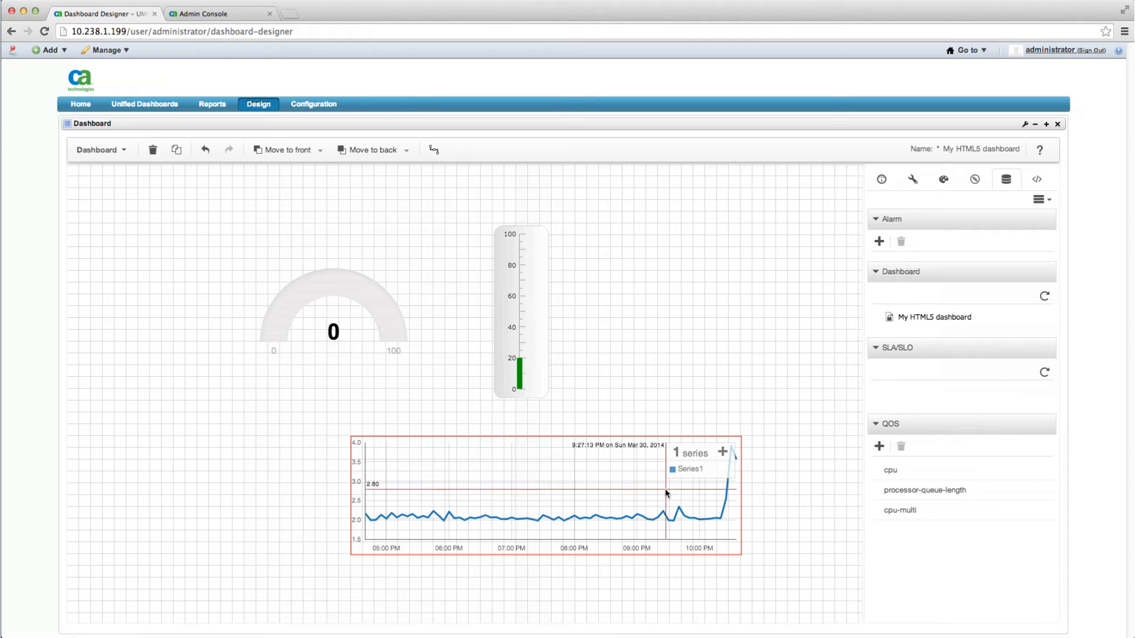
{"action": "left_click", "coordinate": [206, 180]}
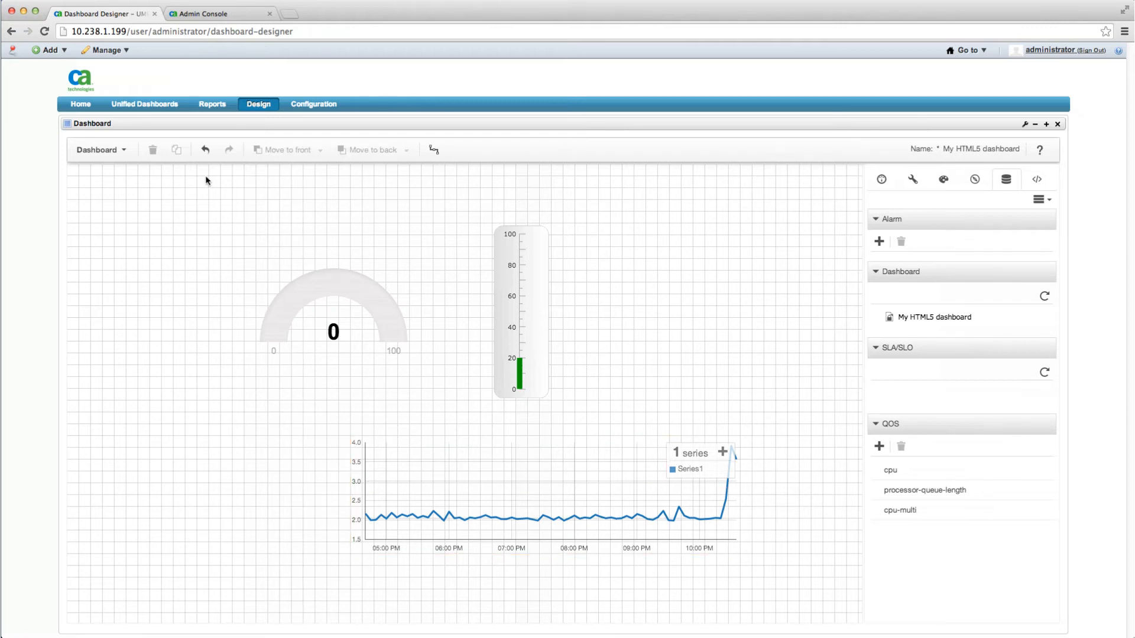
Preview My HTML5 dashboard in Live view, then move to the Admin Console.
{"action": "left_click", "coordinate": [99, 150]}
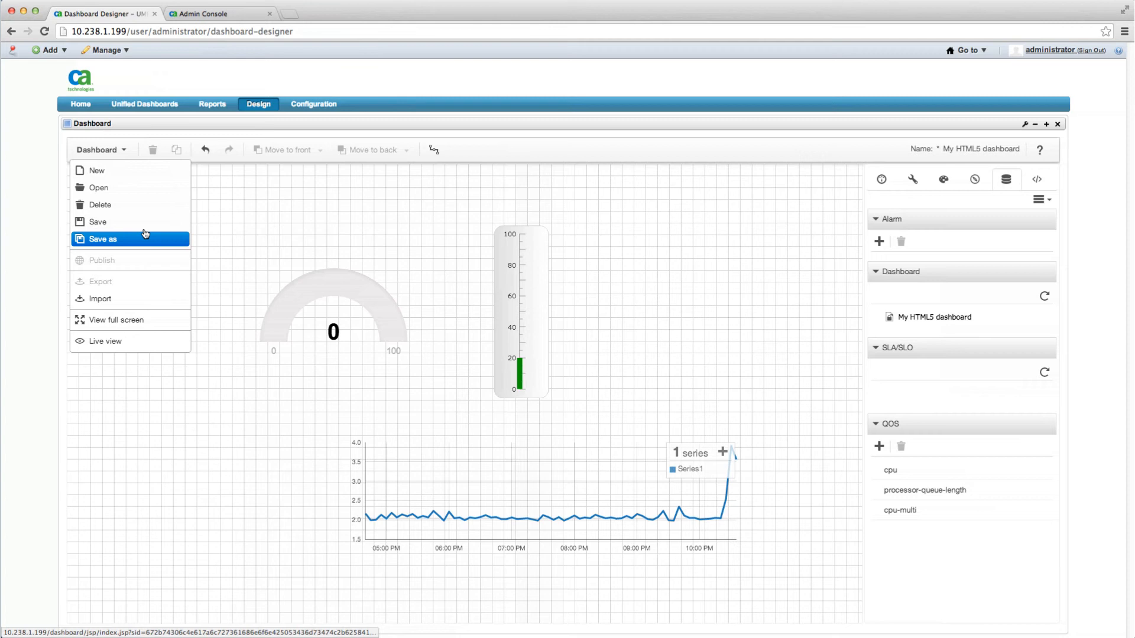
{"action": "left_click", "coordinate": [106, 341]}
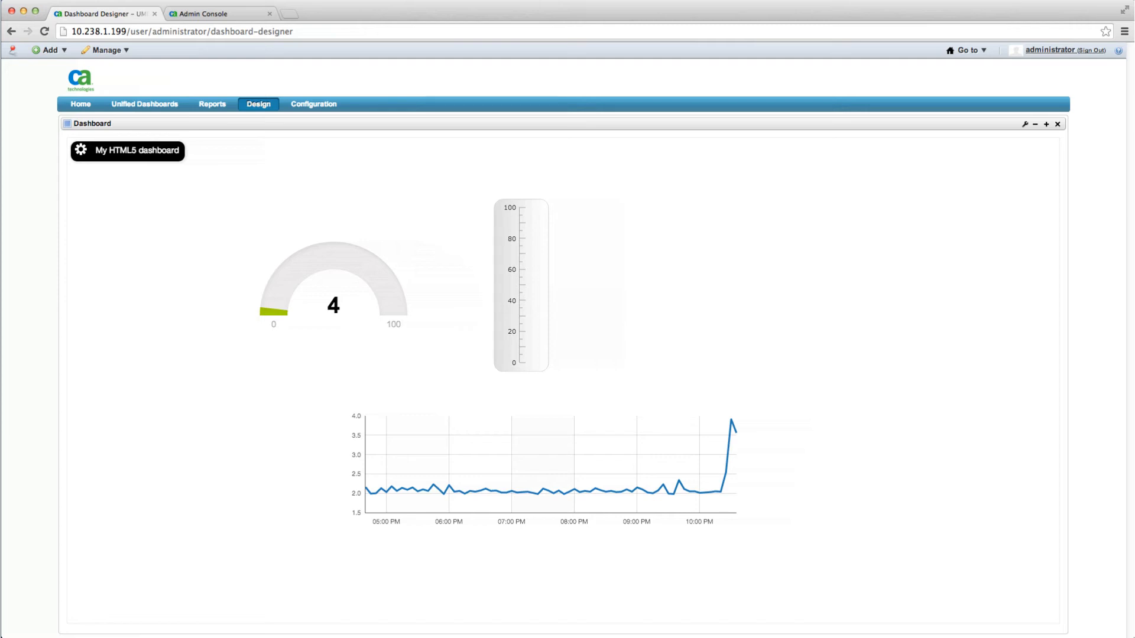
{"action": "left_click", "coordinate": [218, 13]}
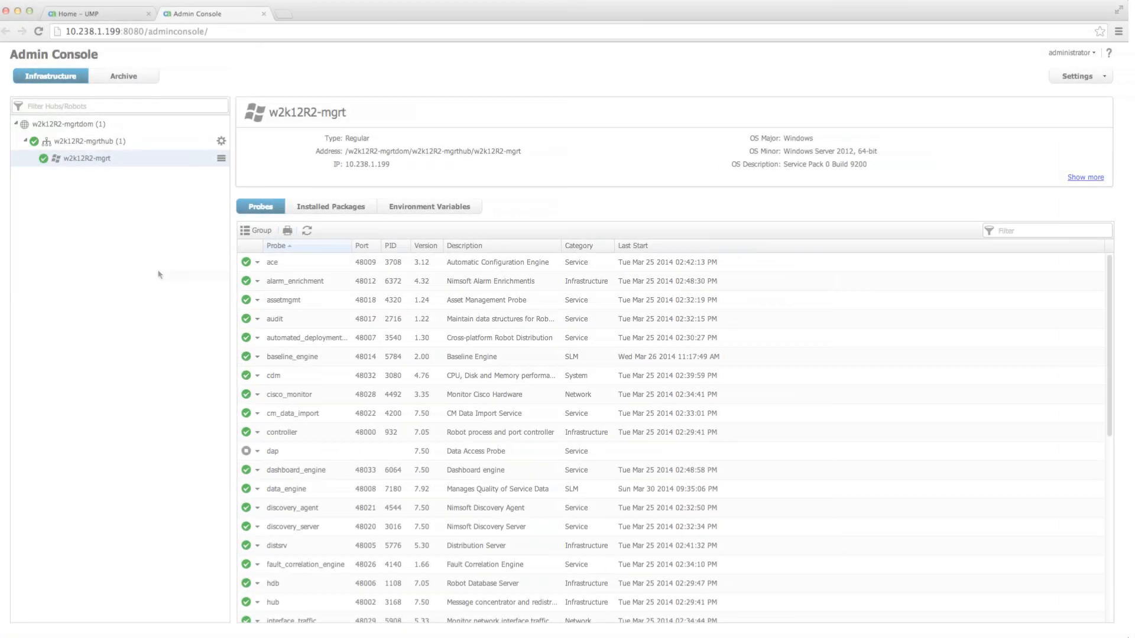
Set cdm Memory Paging dynamic thresholds to Standard Deviation for KB/s, publish Pg/s with Percent, and save.
{"action": "double_click", "coordinate": [273, 376]}
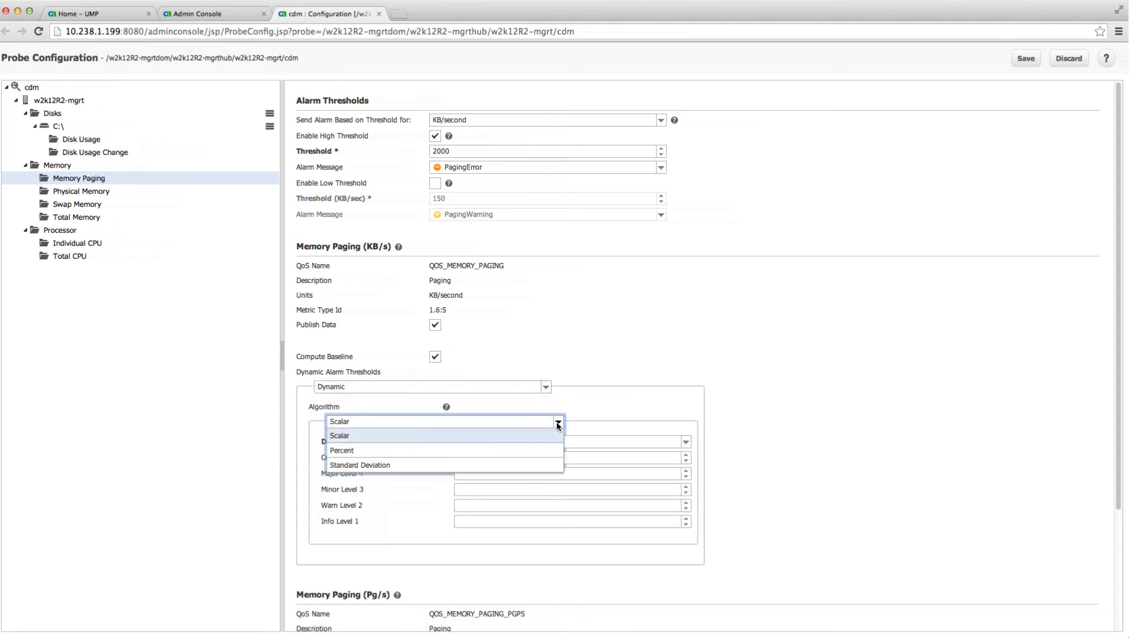
{"action": "left_click", "coordinate": [340, 451]}
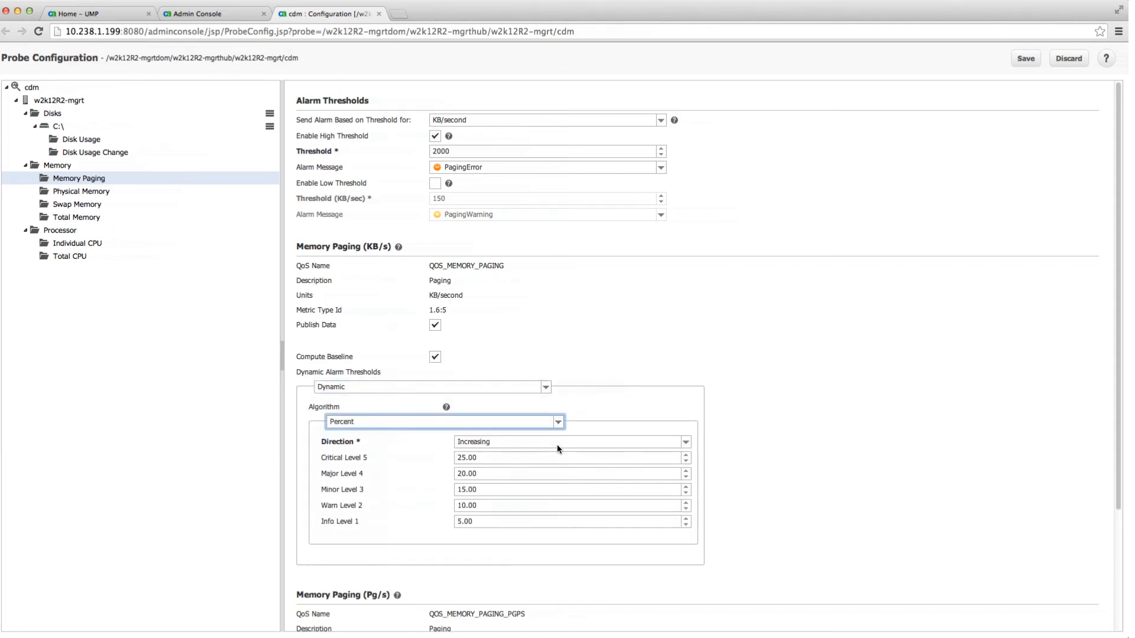
{"action": "left_click", "coordinate": [443, 420]}
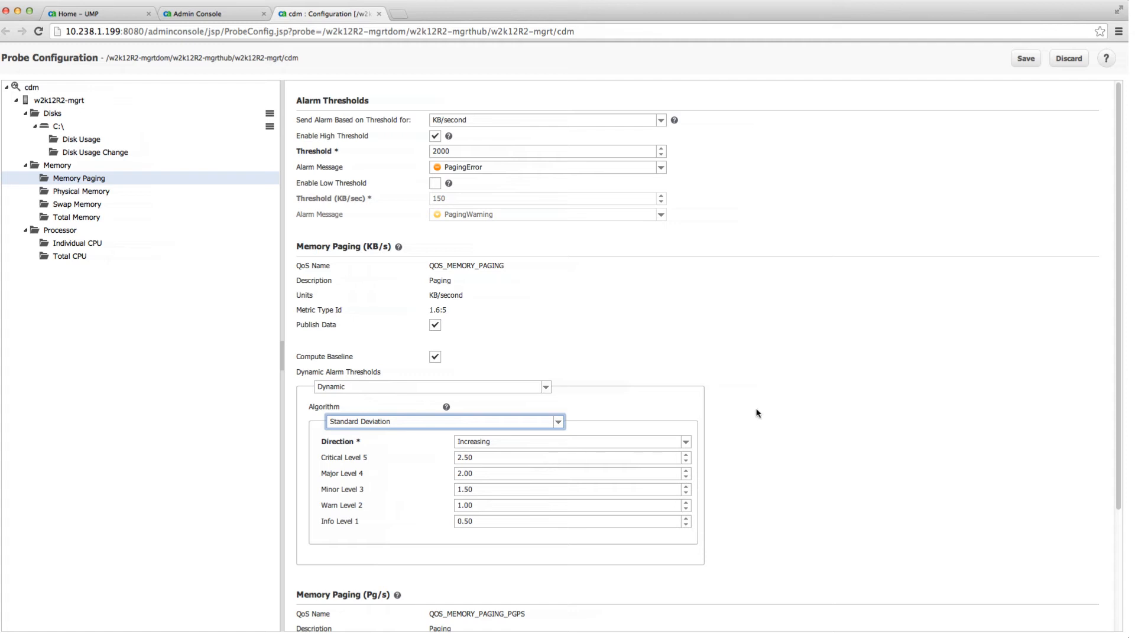
{"action": "scroll", "scroll_direction": "down", "scroll_amount": 3}
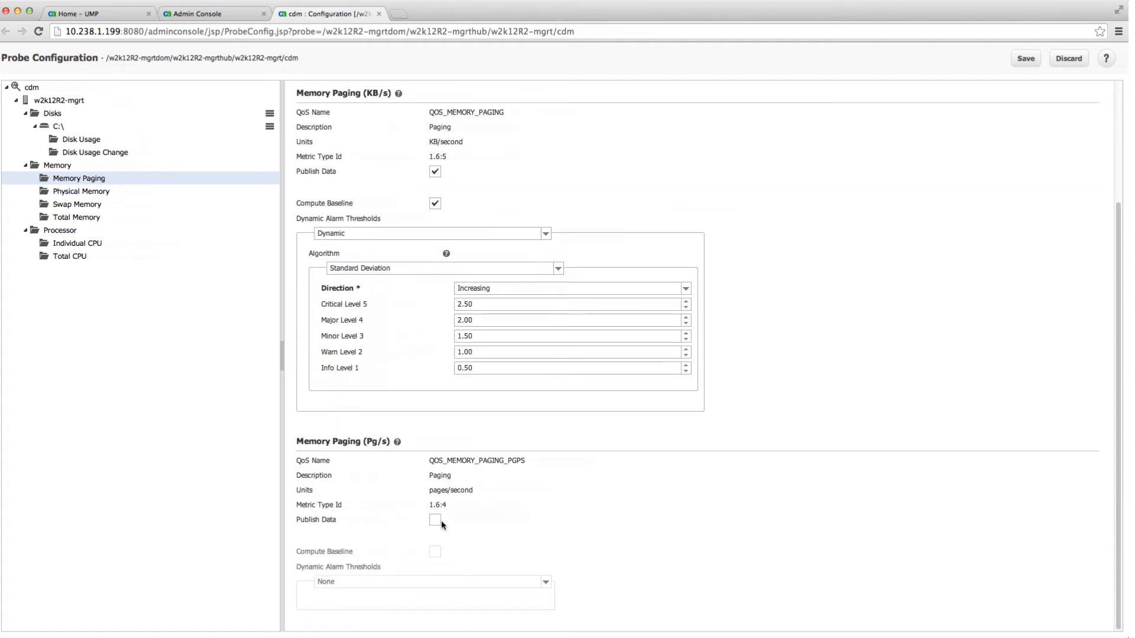
{"action": "left_click", "coordinate": [435, 521]}
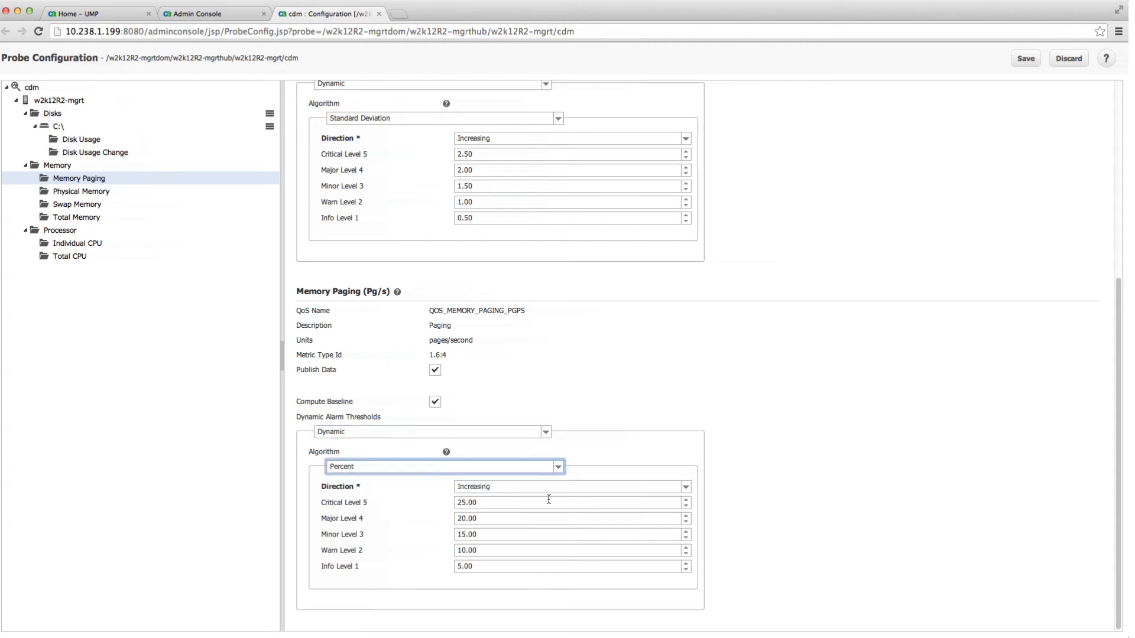
{"action": "left_click", "coordinate": [1025, 58]}
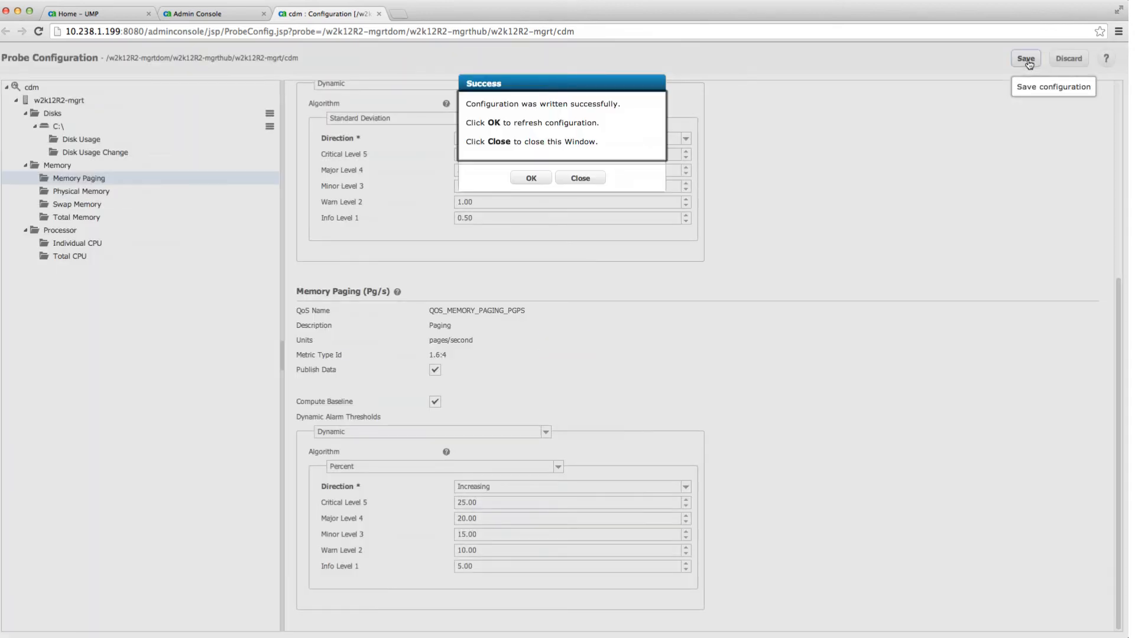
{"action": "left_click", "coordinate": [529, 178]}
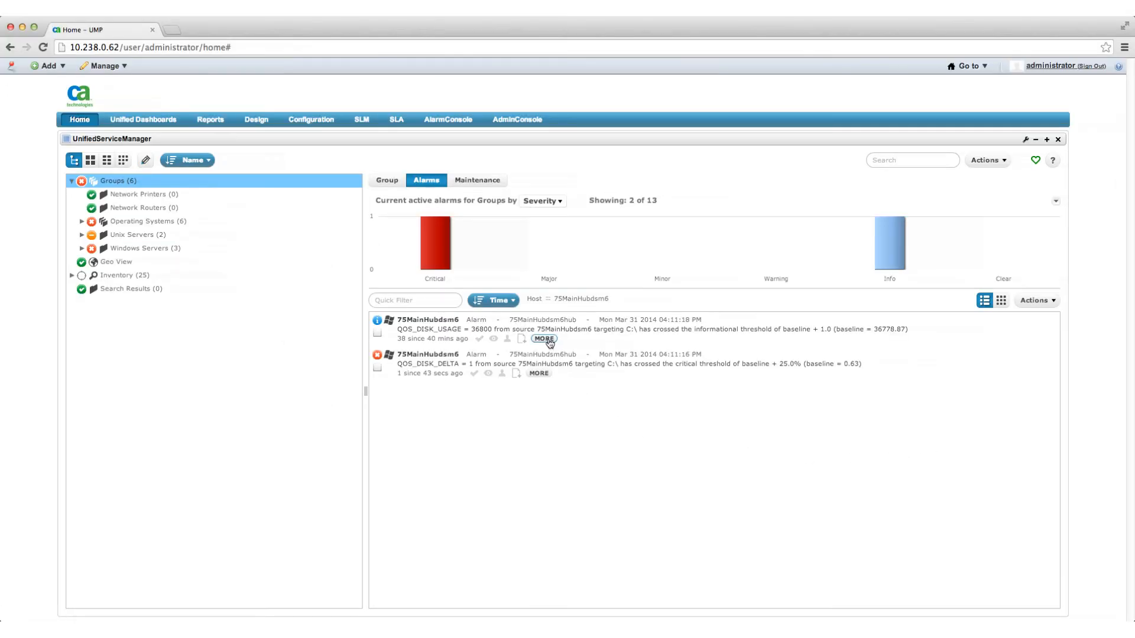
Expand the QOS_DISK_USAGE alarm and show its Disk Usage metric chart.
{"action": "left_click", "coordinate": [544, 338]}
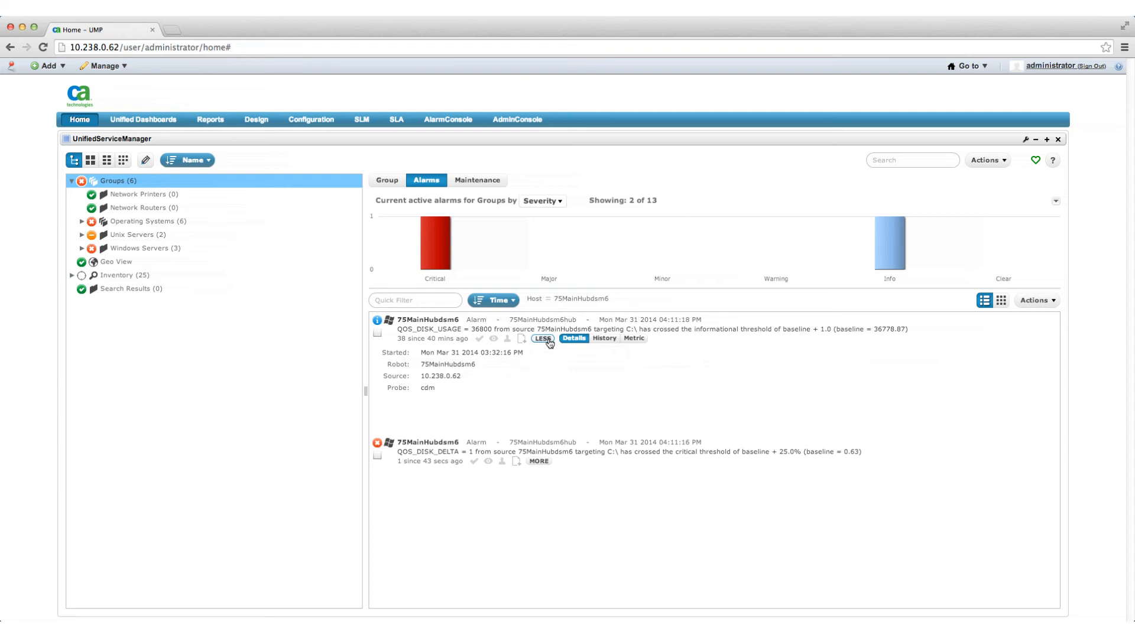
{"action": "left_click", "coordinate": [634, 338]}
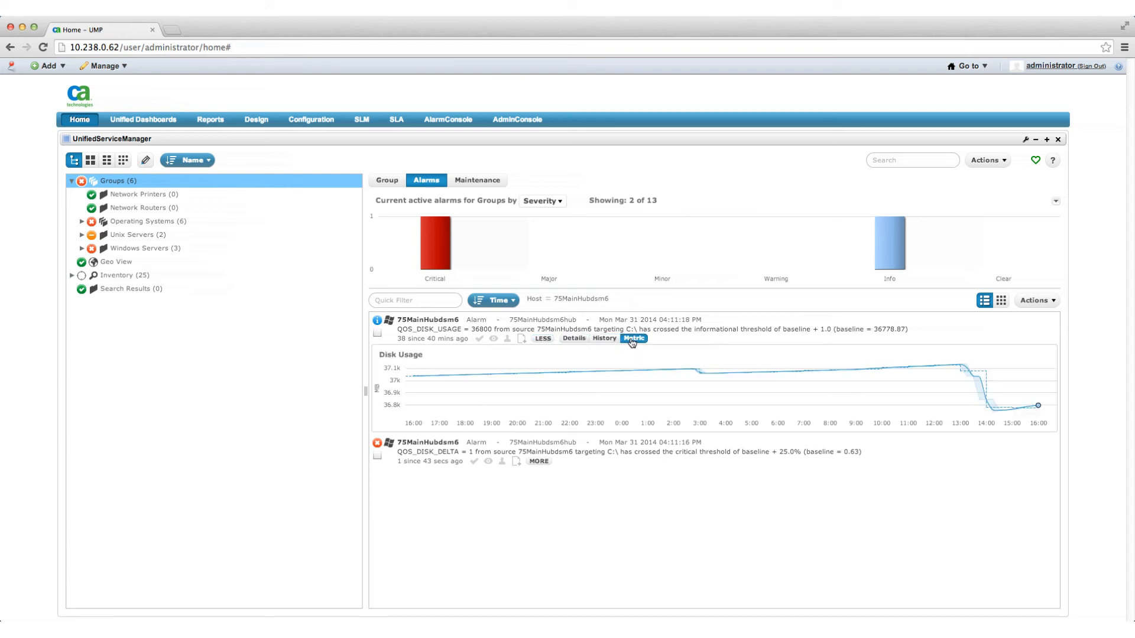
{"action": "mouse_move", "coordinate": [986, 475]}
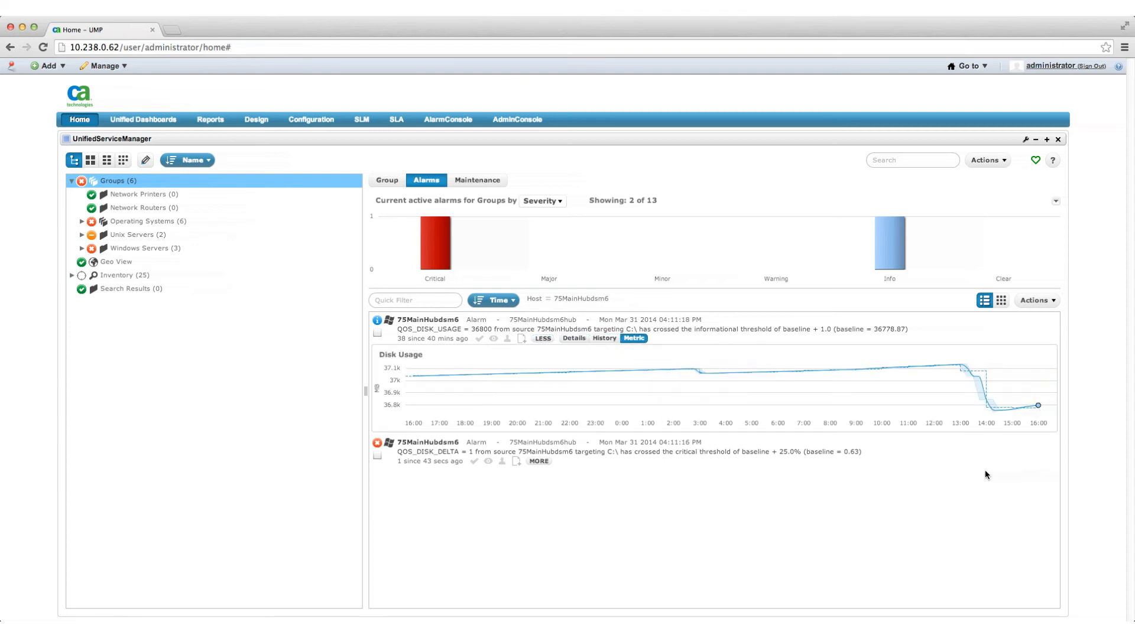
{"action": "mouse_move", "coordinate": [1037, 406]}
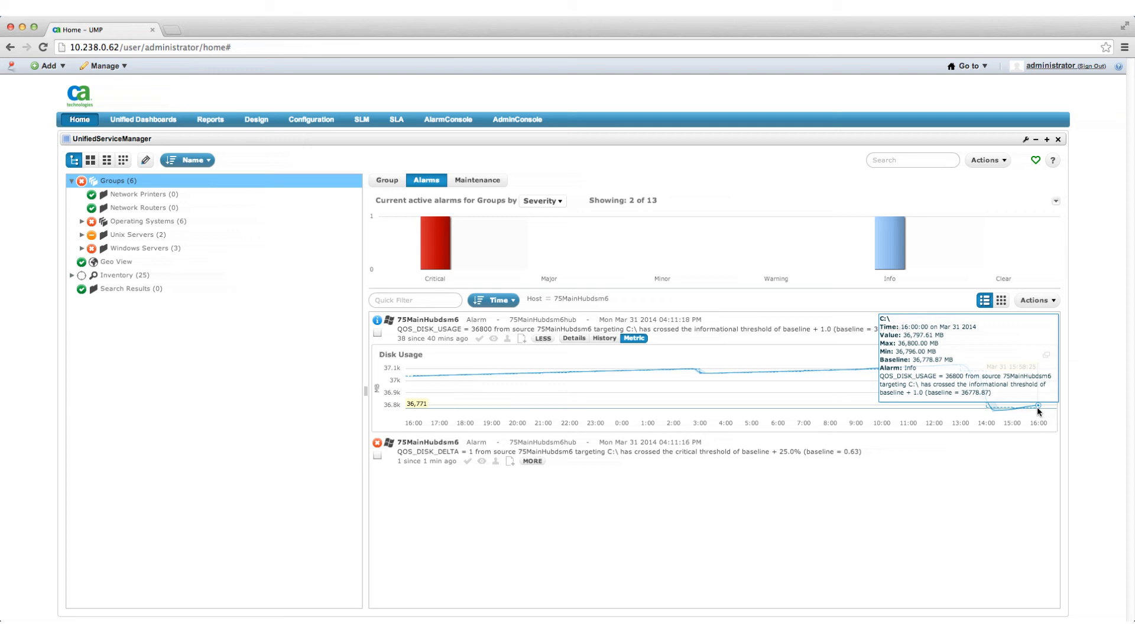
{"action": "mouse_move", "coordinate": [998, 469]}
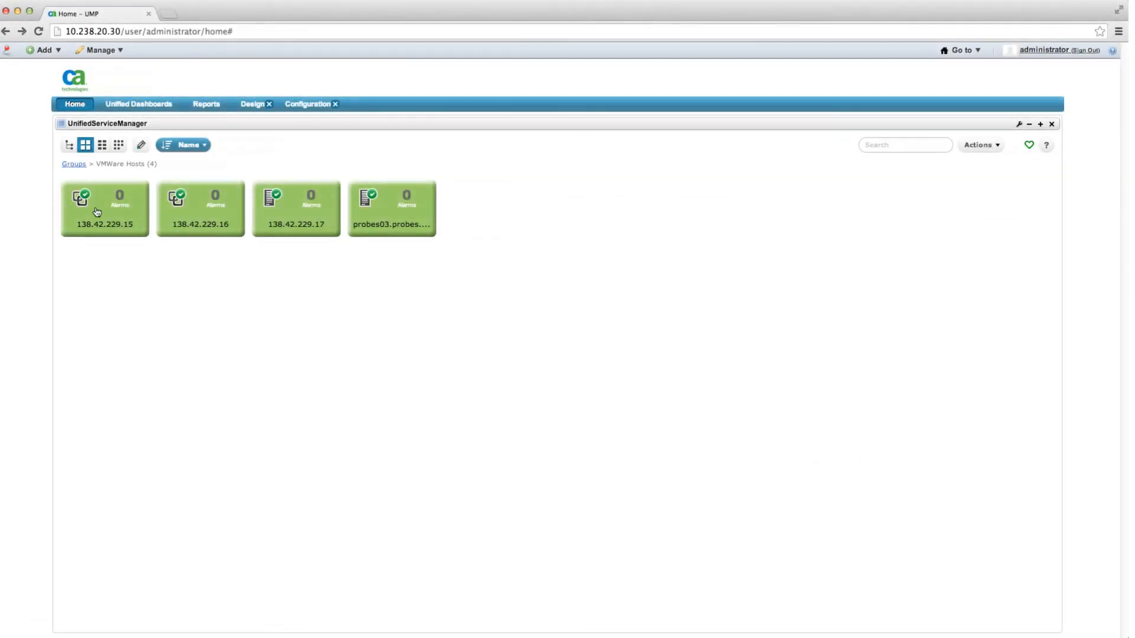
View the system summaries of VMware hosts 138.42.229.15 and 138.42.229.17.
{"action": "left_click", "coordinate": [104, 208]}
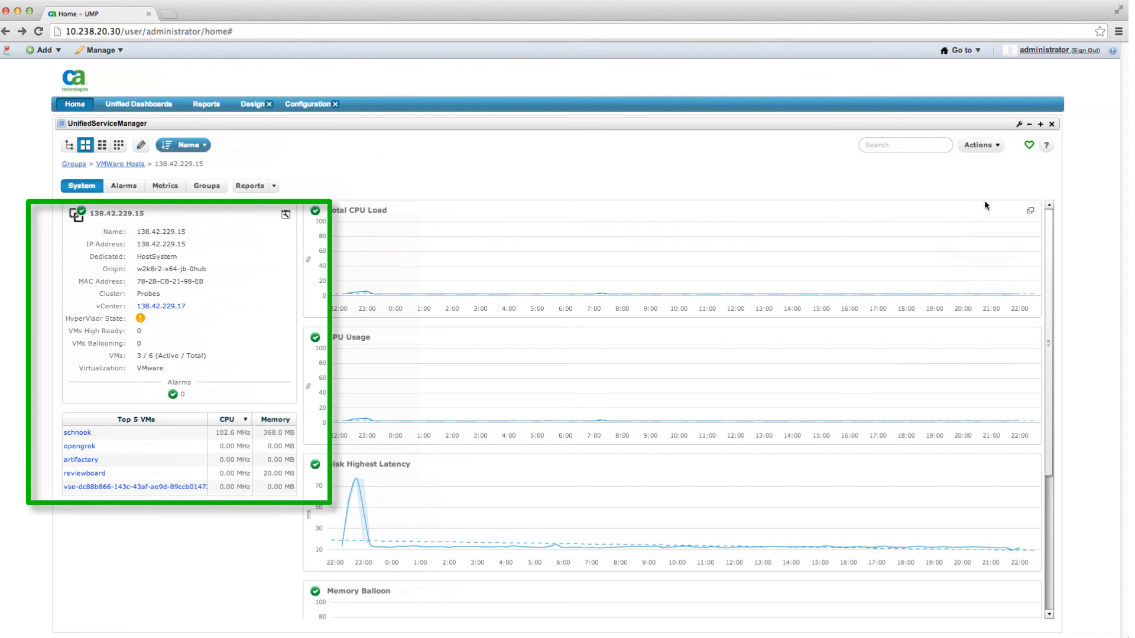
{"action": "mouse_move", "coordinate": [944, 194]}
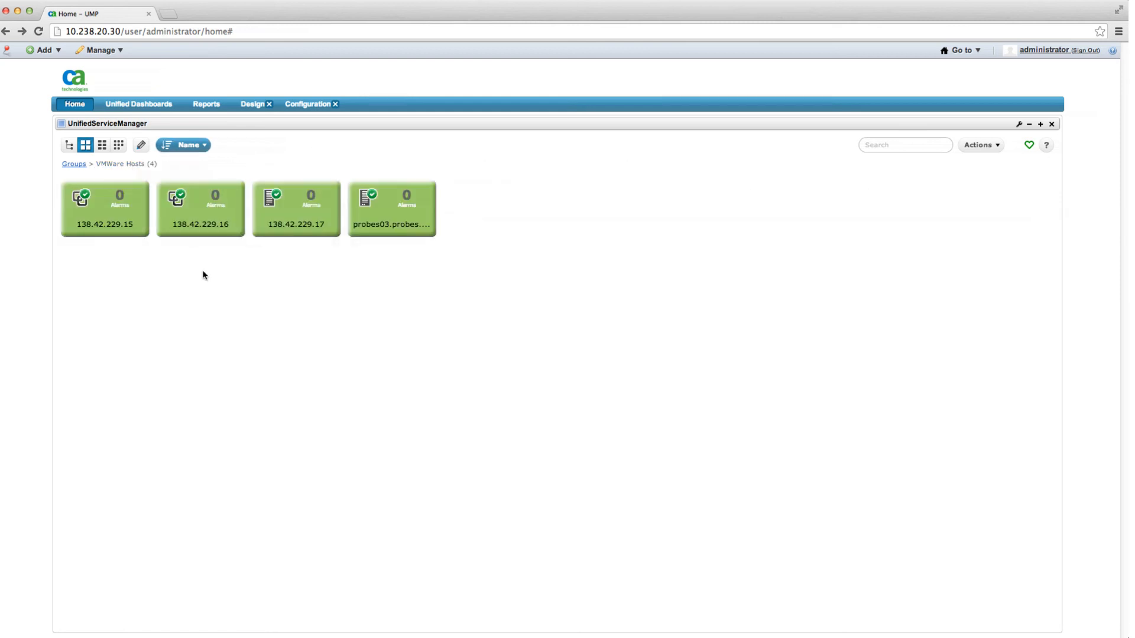
{"action": "left_click", "coordinate": [296, 208]}
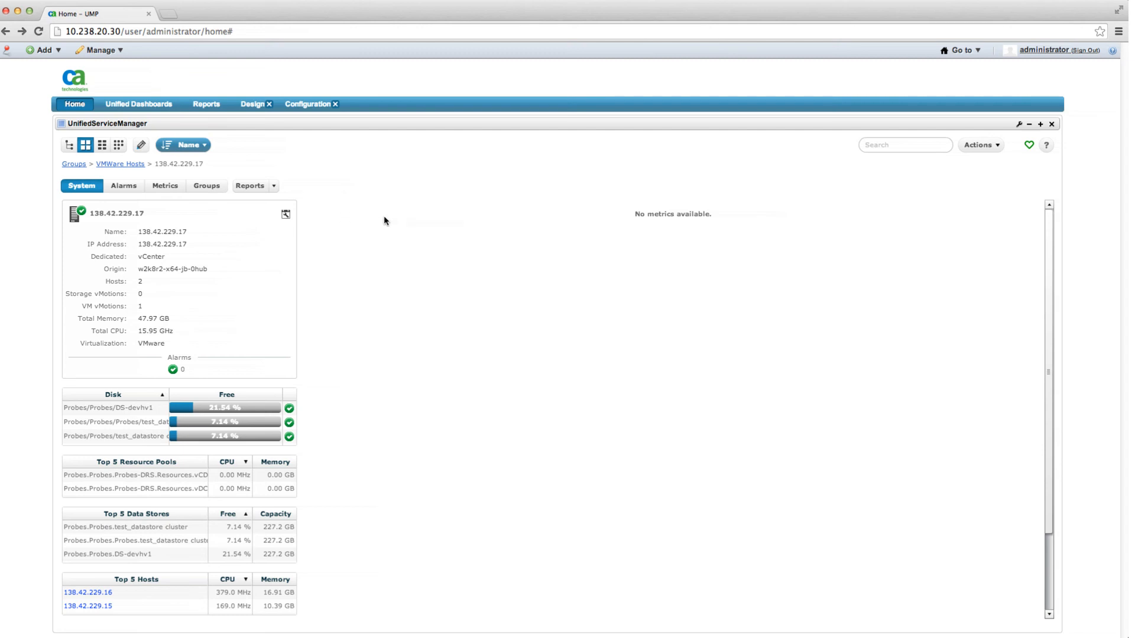
{"action": "scroll", "scroll_direction": "down", "scroll_amount": 3}
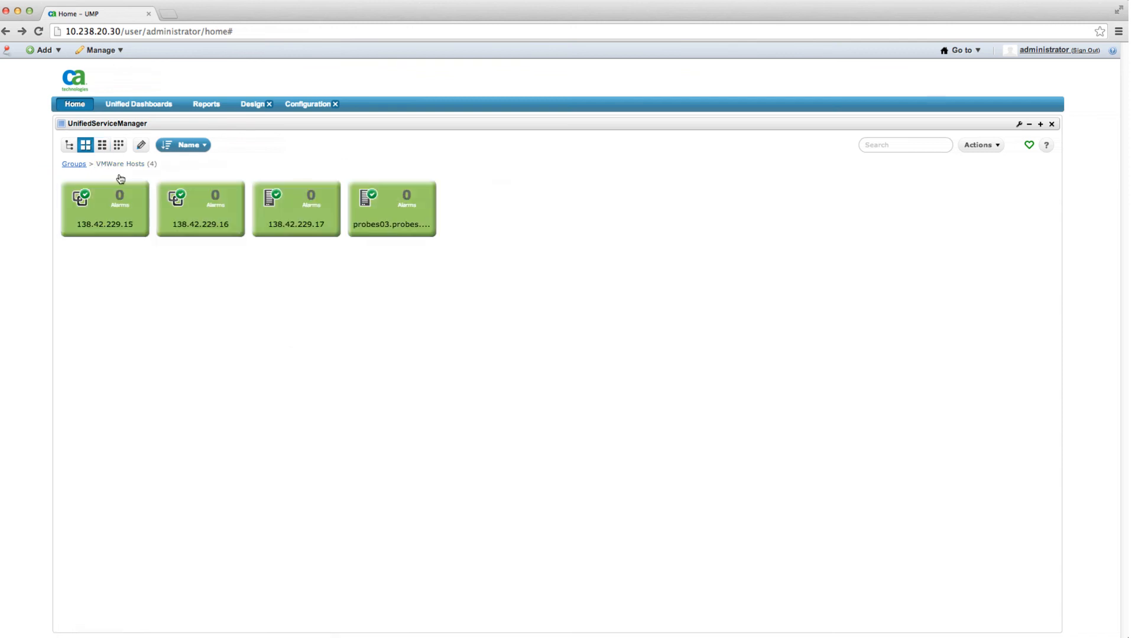
View host 138.42.229.16's system summary and scroll through its CPU, latency and memory charts.
{"action": "left_click", "coordinate": [201, 208]}
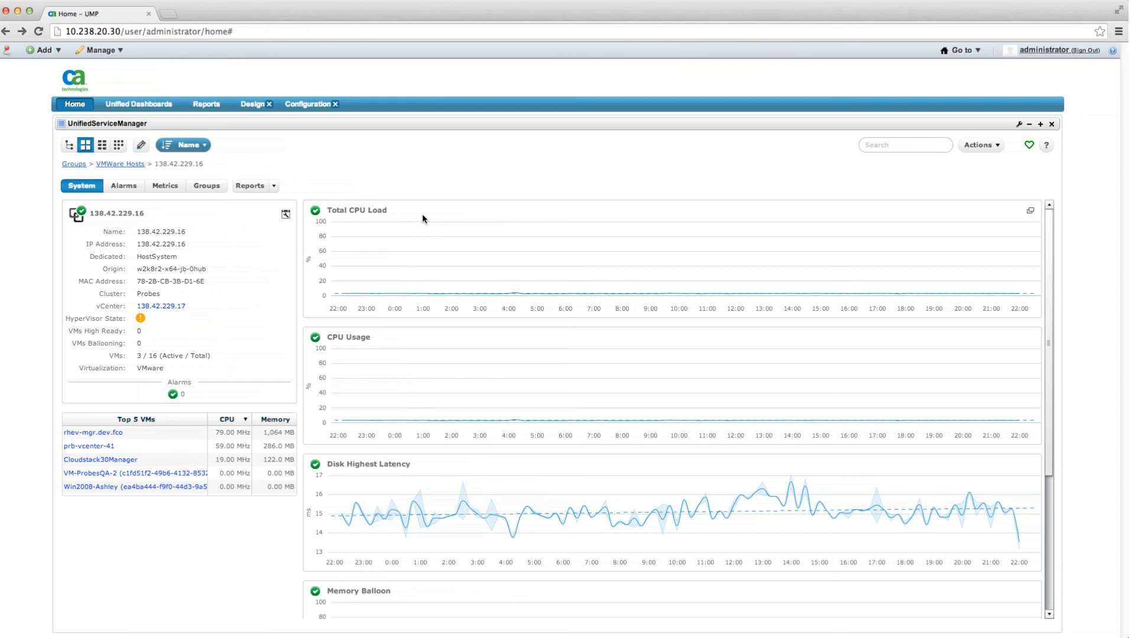
{"action": "scroll", "scroll_direction": "down", "scroll_amount": 3}
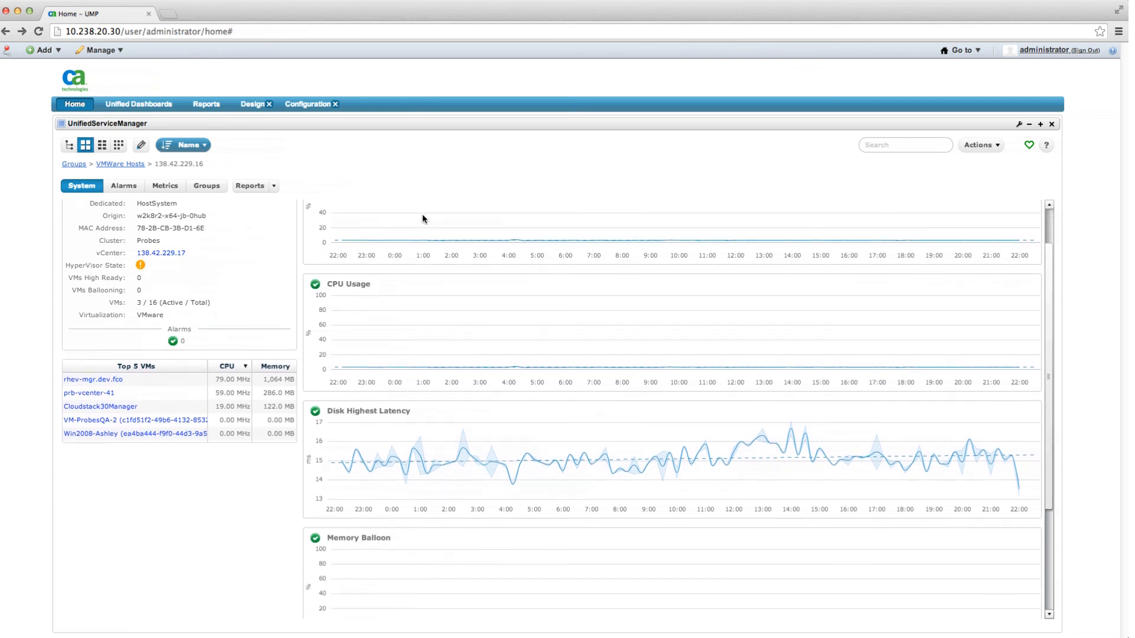
{"action": "scroll", "scroll_direction": "down", "scroll_amount": 3}
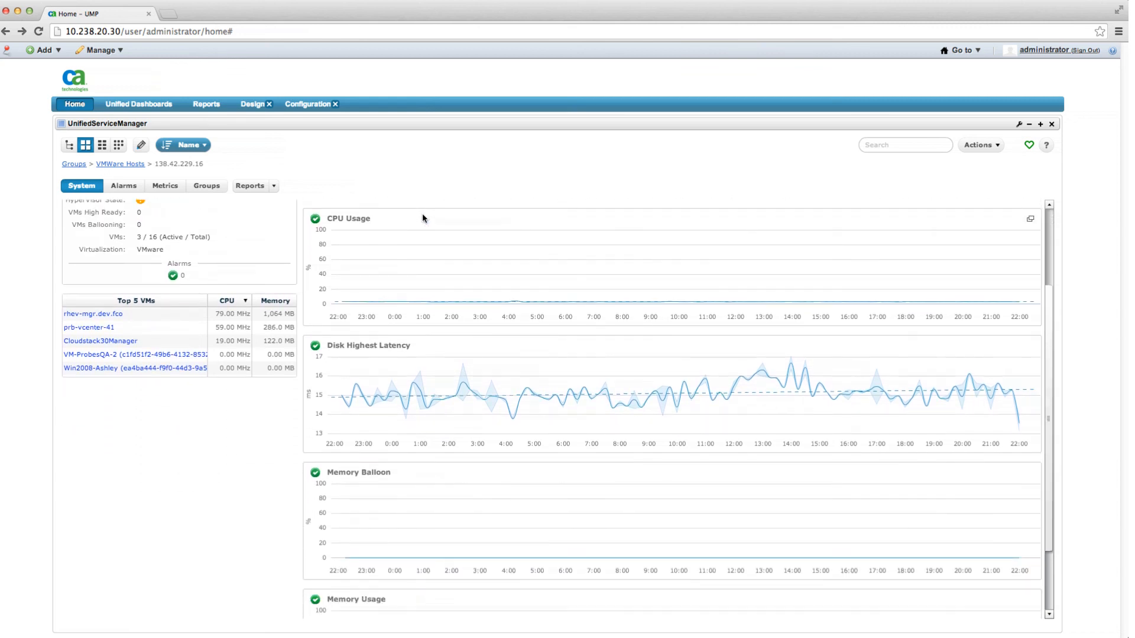